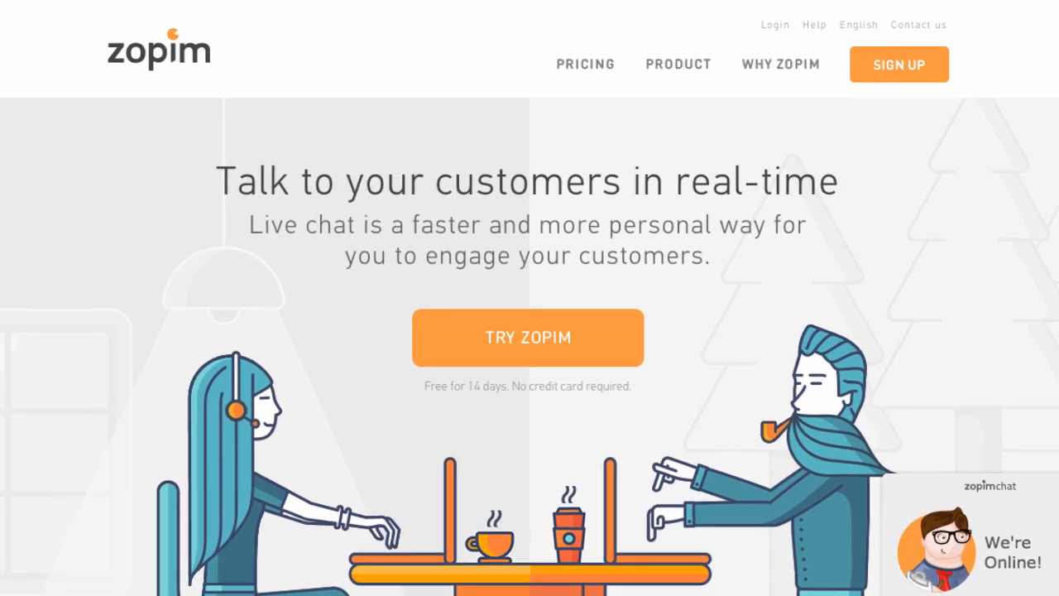
Browse the homepage's track record and integrations, then view the Lite, Basic and Advanced pricing plans
scroll(down, 3)
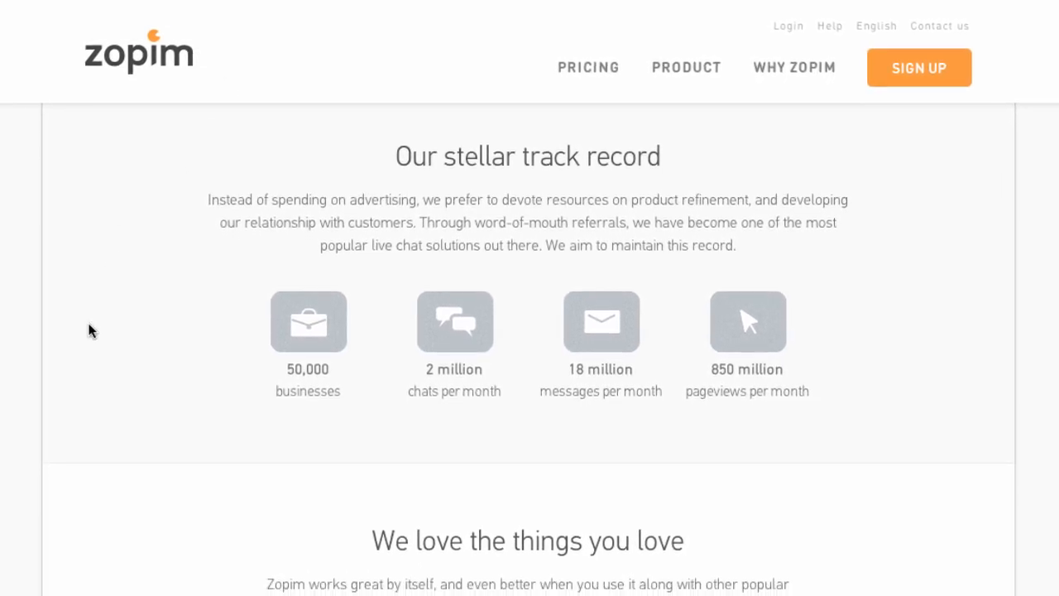
scroll(down, 3)
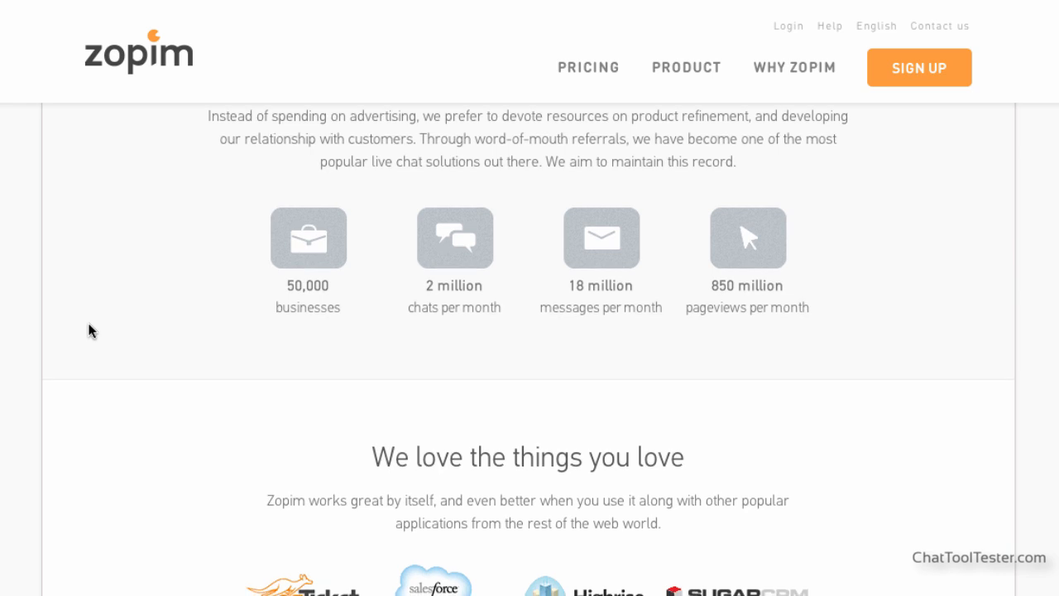
scroll(down, 3)
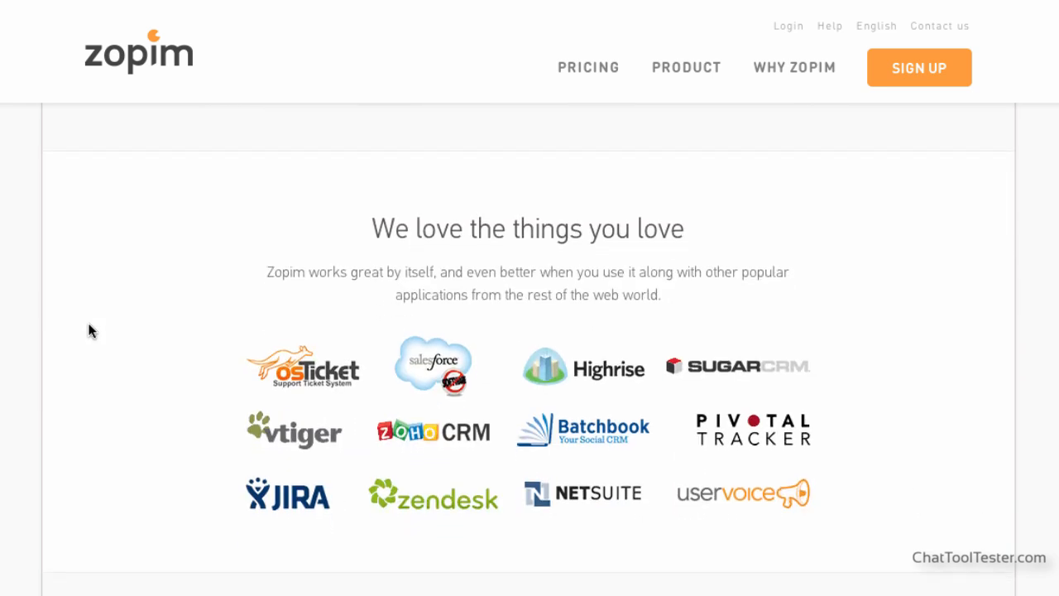
scroll(down, 3)
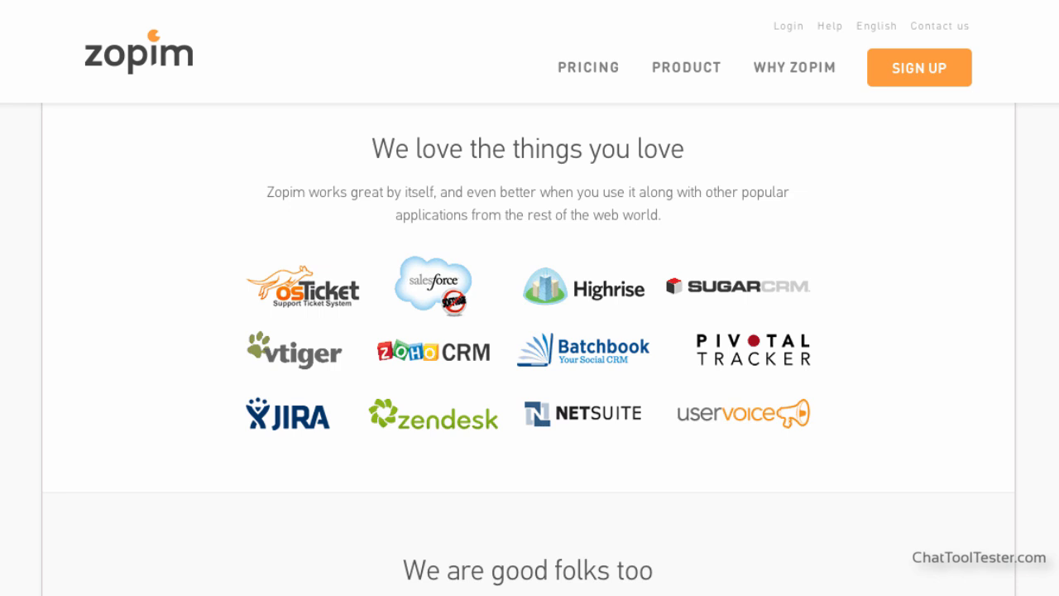
click(588, 67)
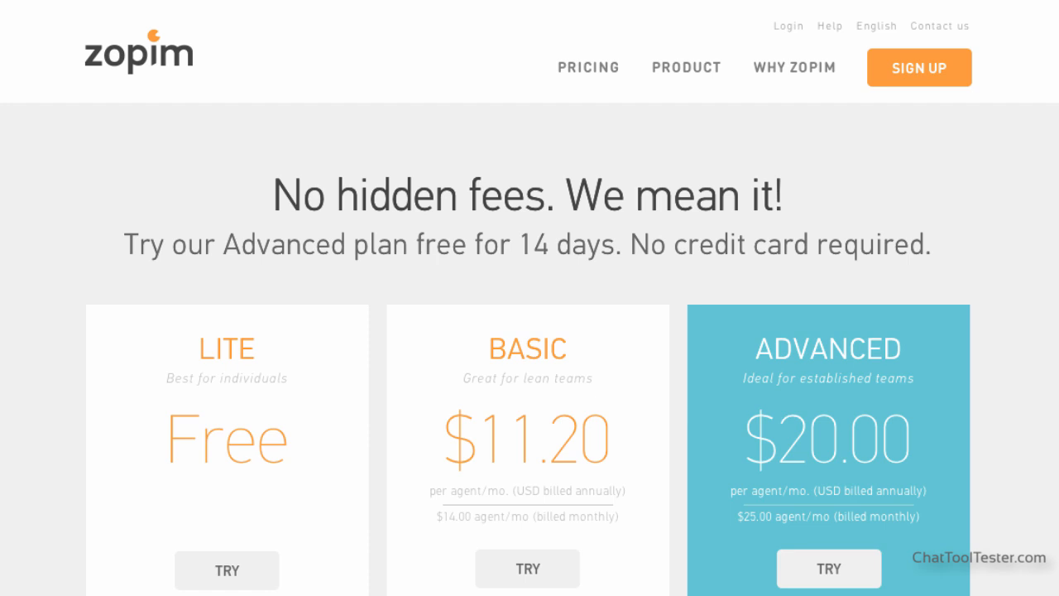
scroll(down, 3)
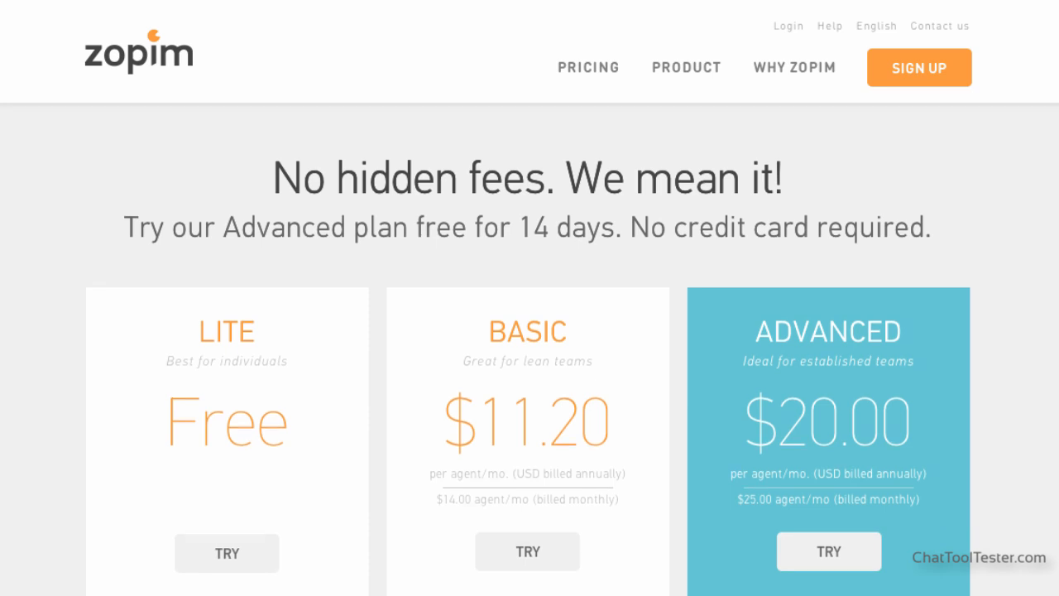
scroll(down, 3)
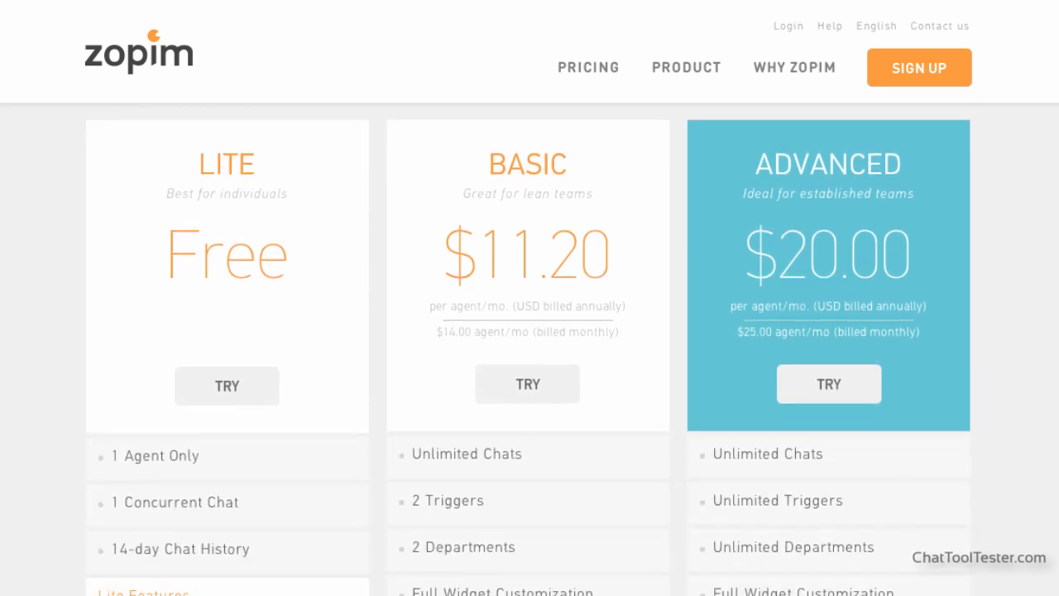
scroll(down, 3)
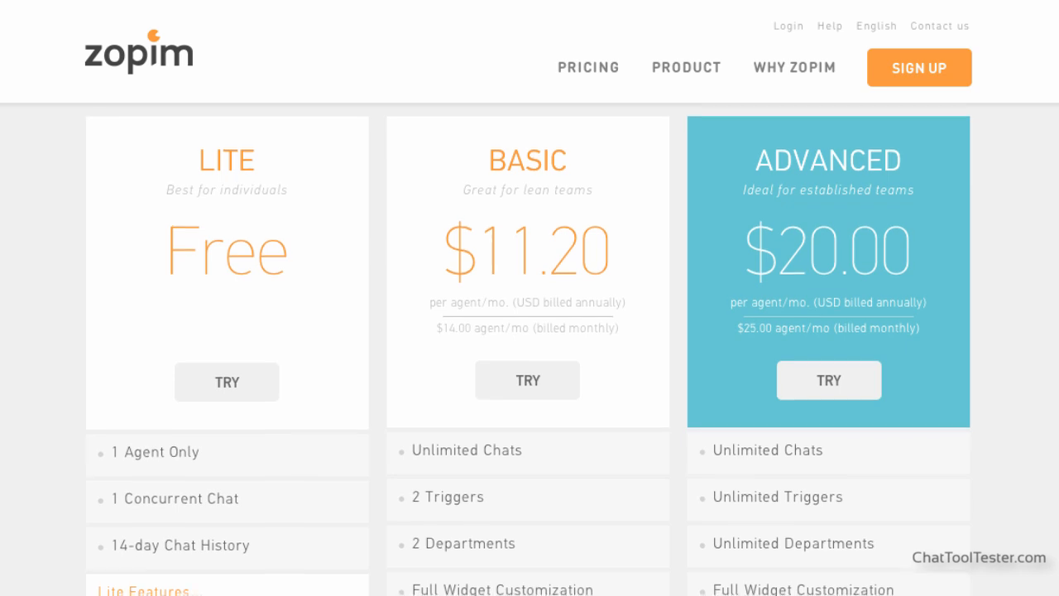
scroll(down, 3)
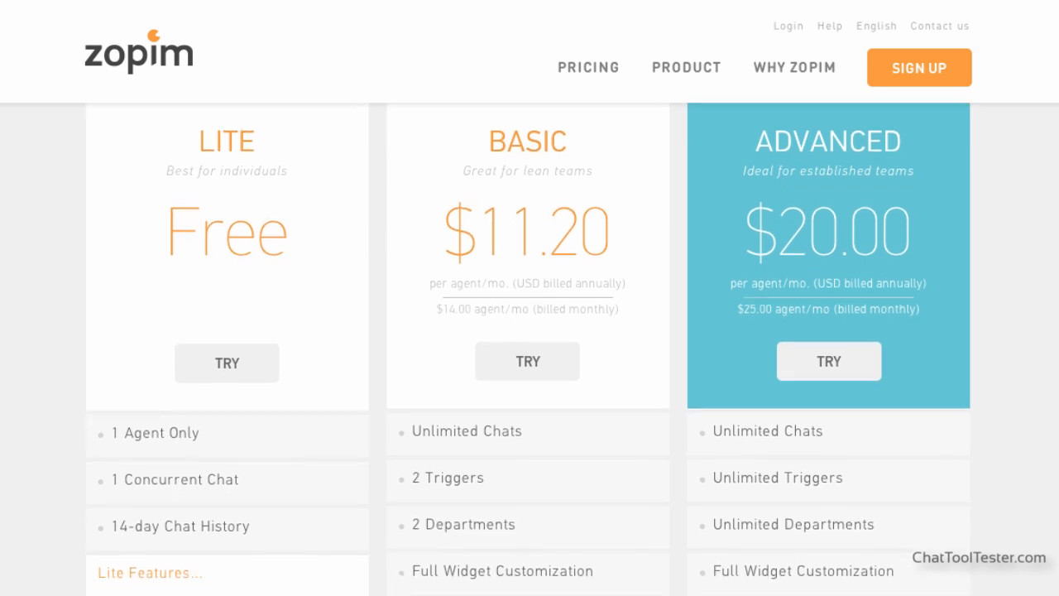
scroll(down, 3)
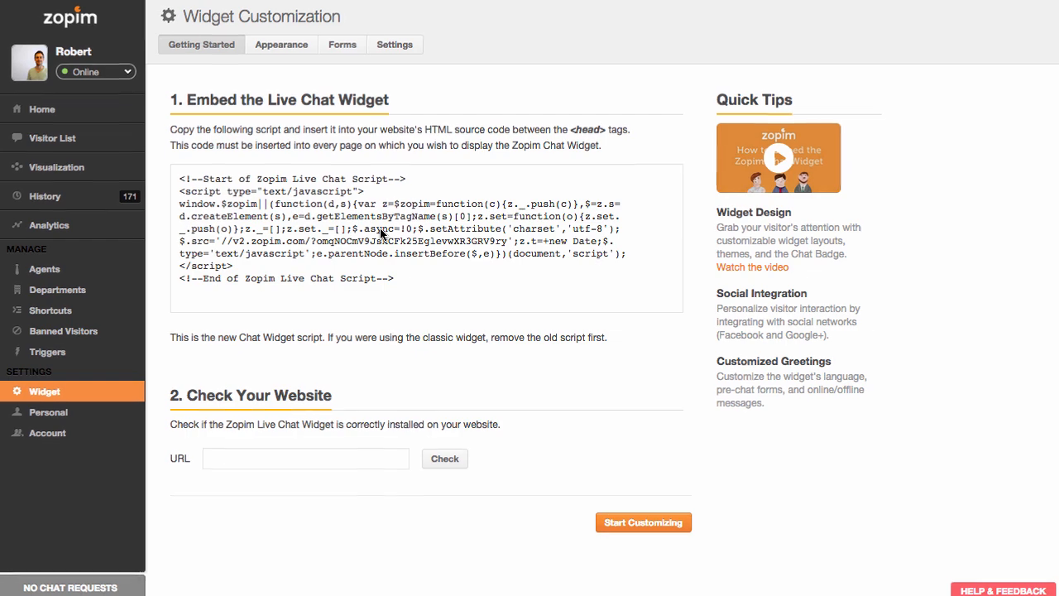
Copy the chat widget embed script and review the platform installation guides
right_click(381, 216)
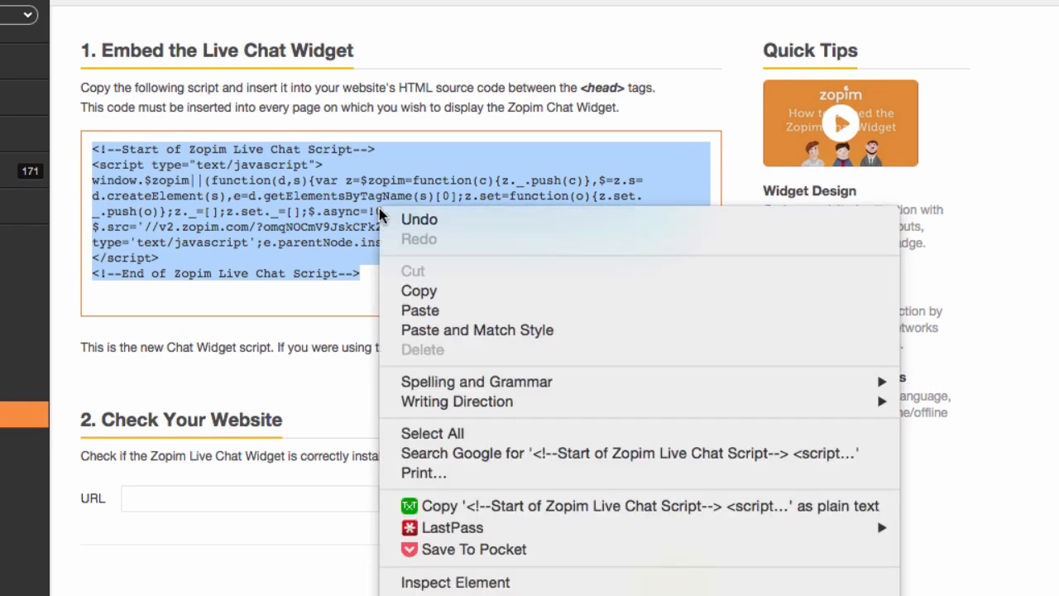
click(368, 315)
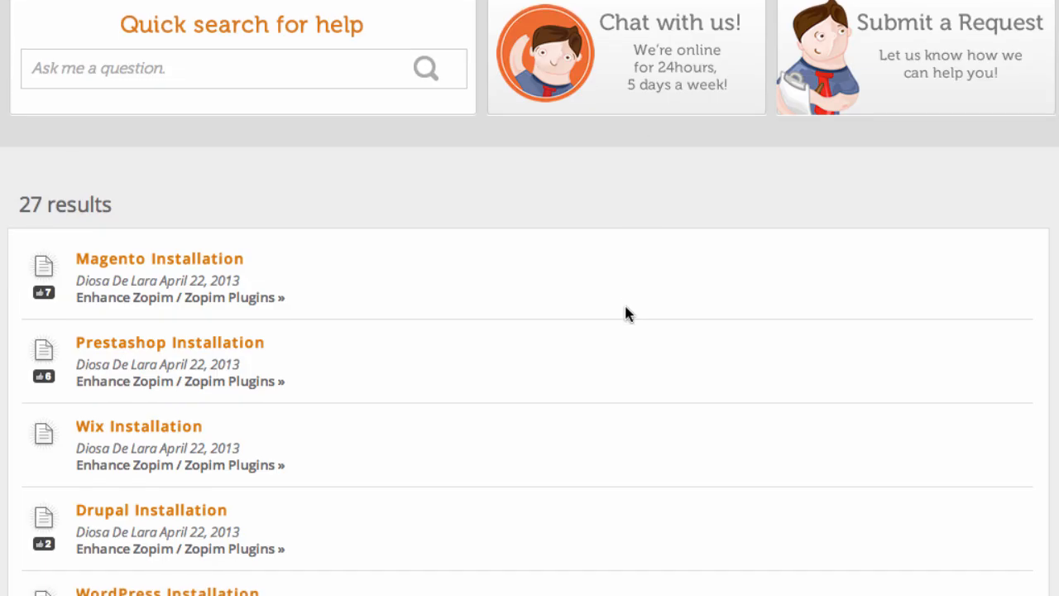
scroll(down, 3)
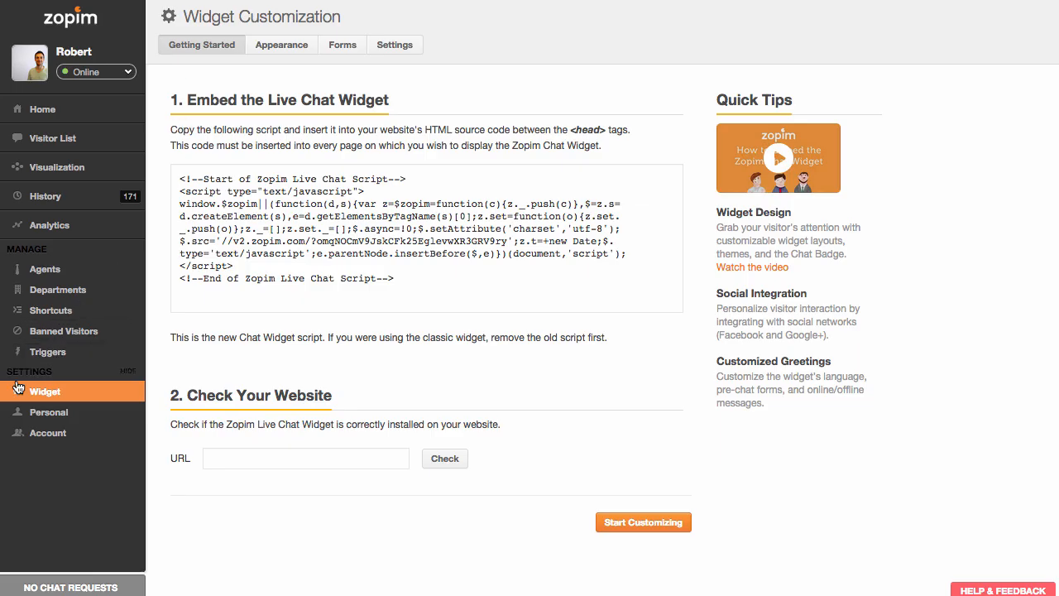
click(282, 45)
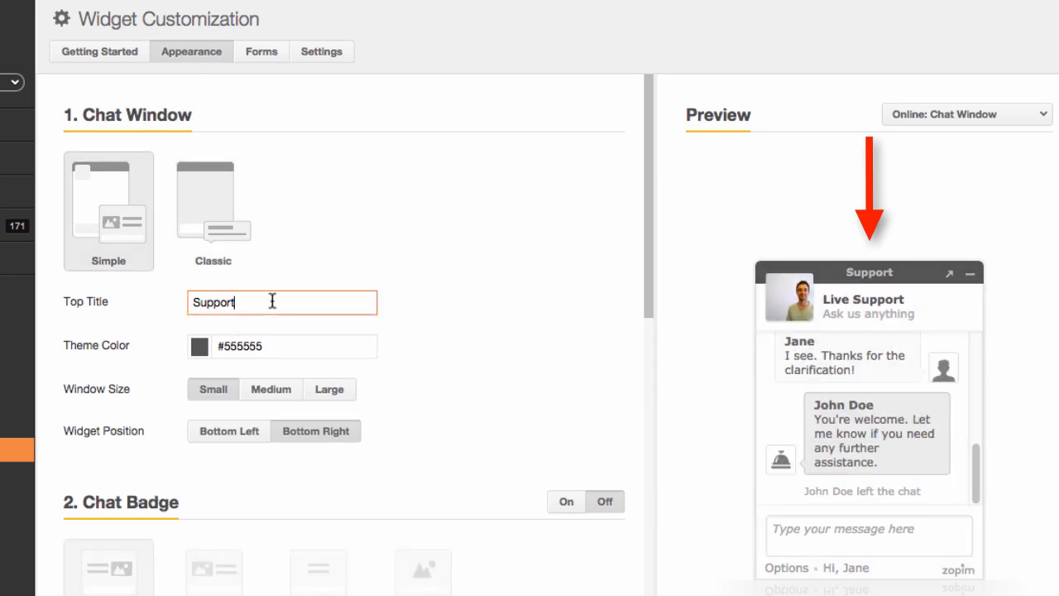
Give the chat window a dark red (#550A0A) theme colour
click(200, 346)
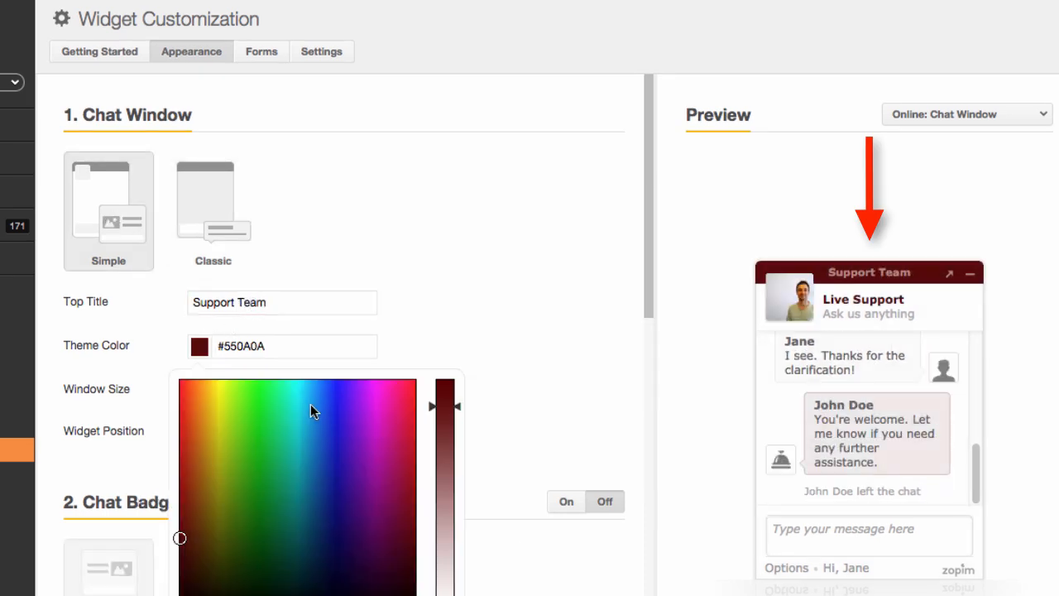
click(298, 397)
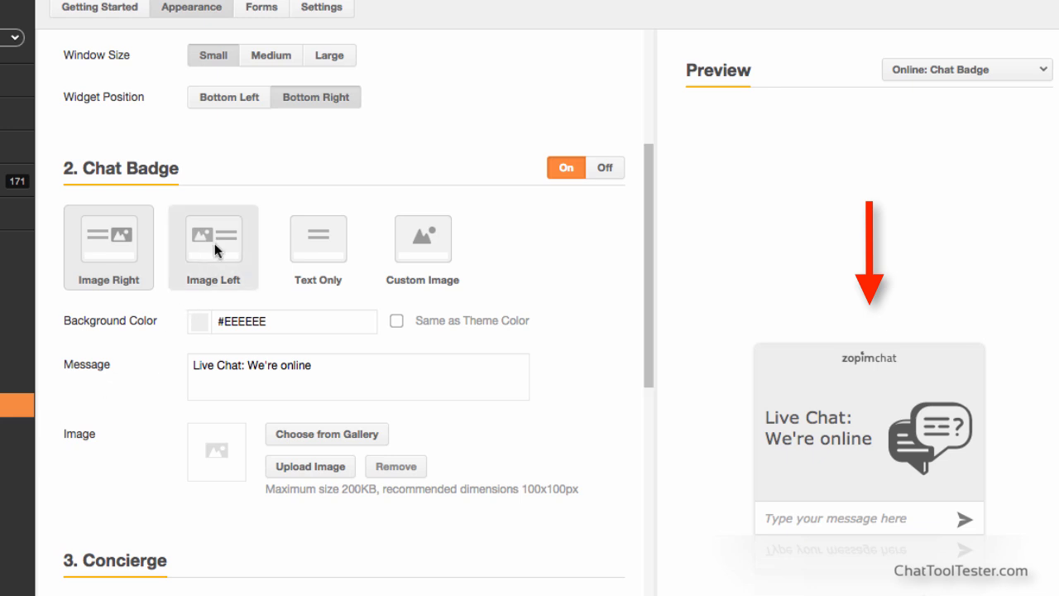
Switch the chat badge to Text Only with message 'Live Chat: We're online for you'
click(318, 240)
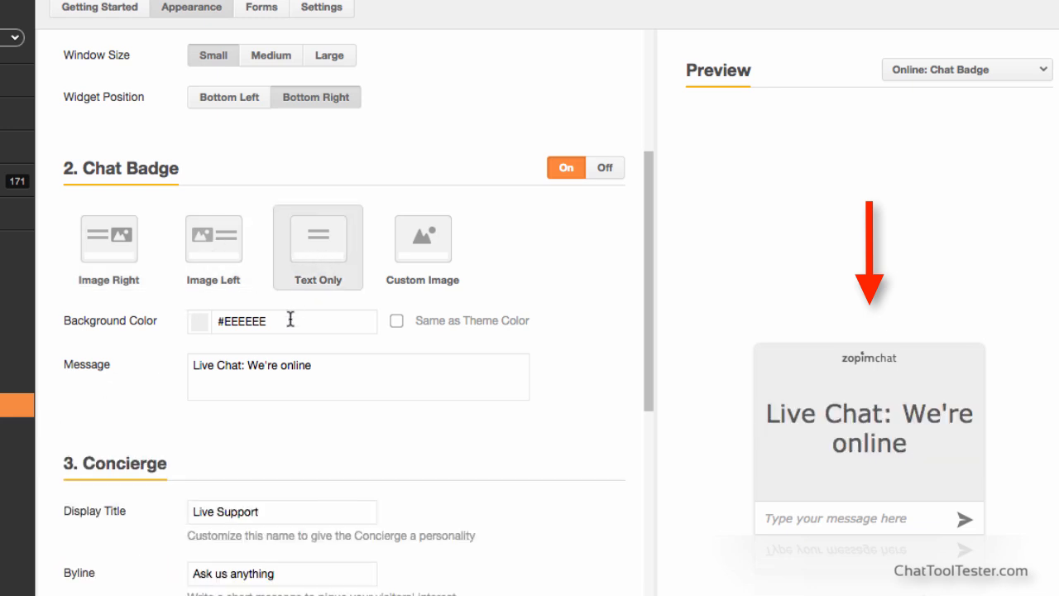
click(359, 377)
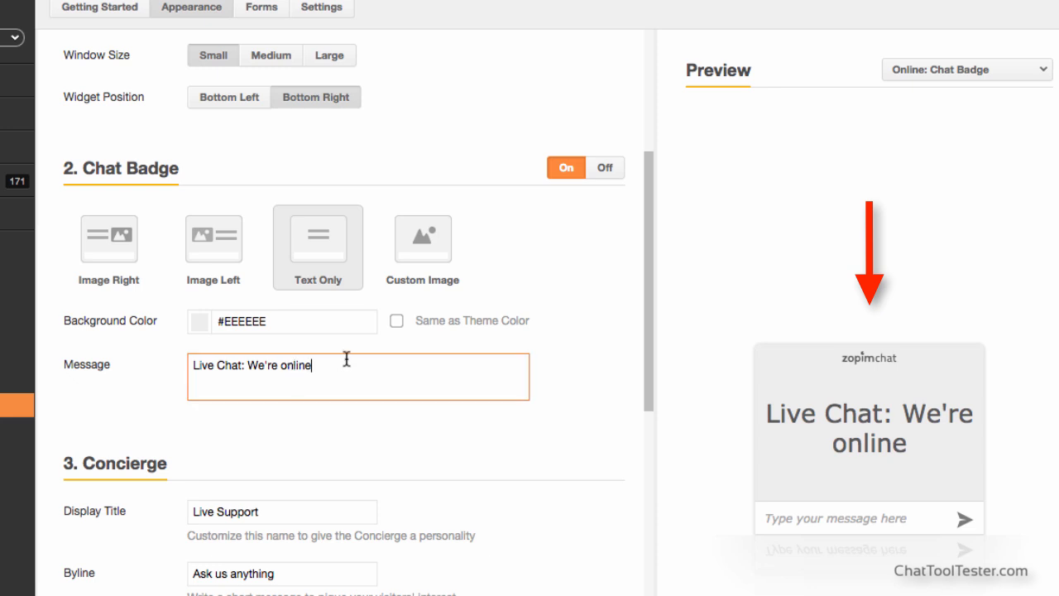
text(for you)
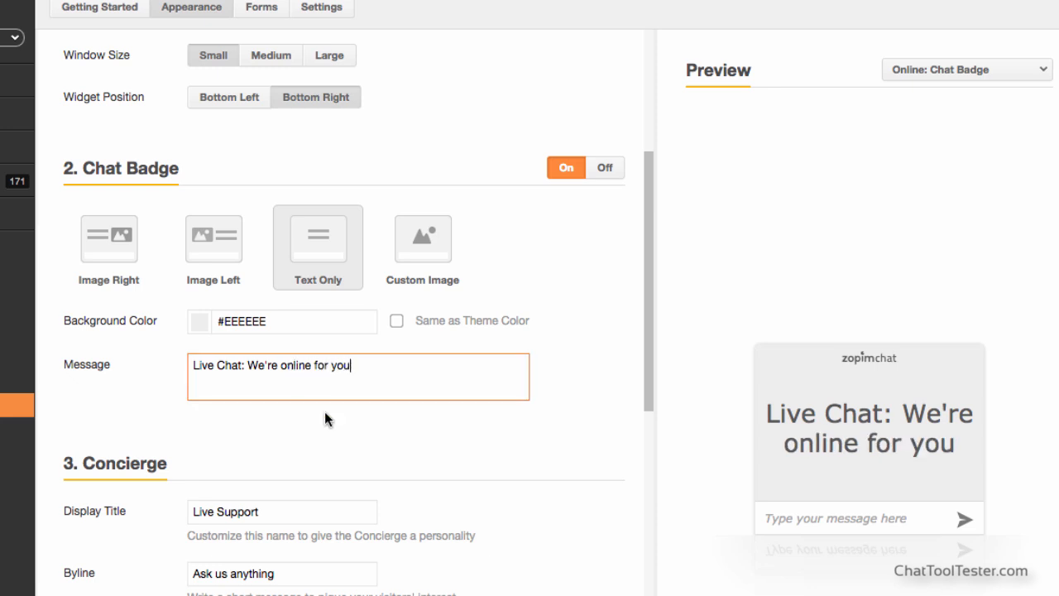
scroll(down, 3)
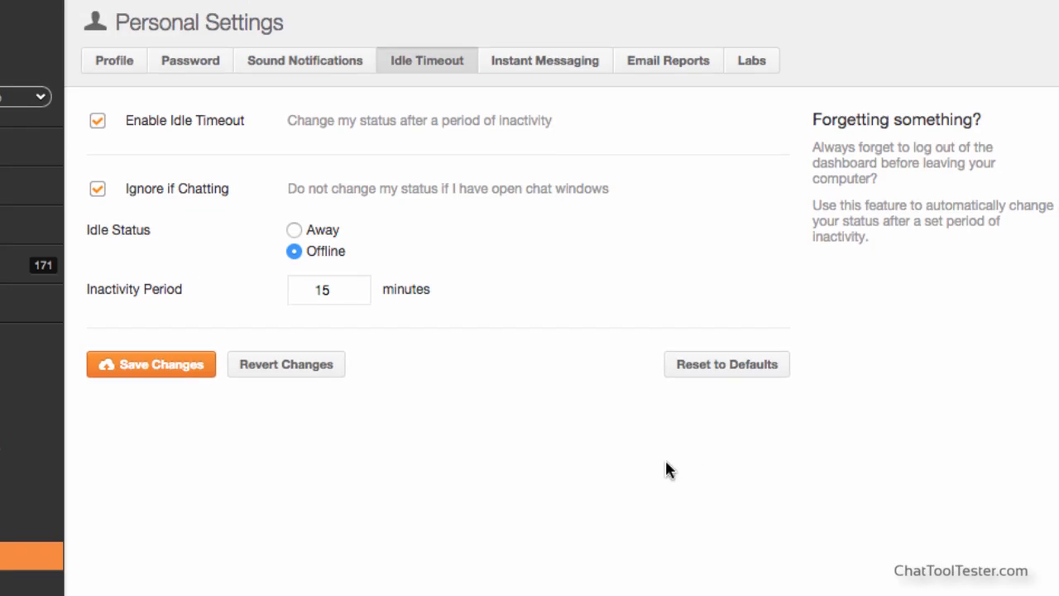
mouse_move(344, 294)
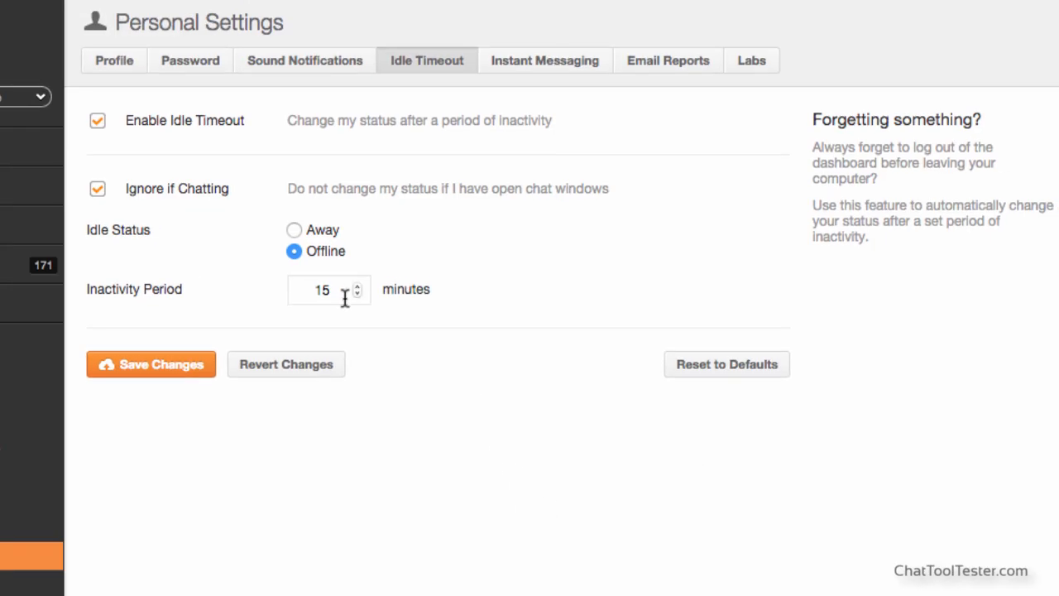
Set Inactivity Period to 10 minutes and resolve the Unsaved Changes prompt
text(10)
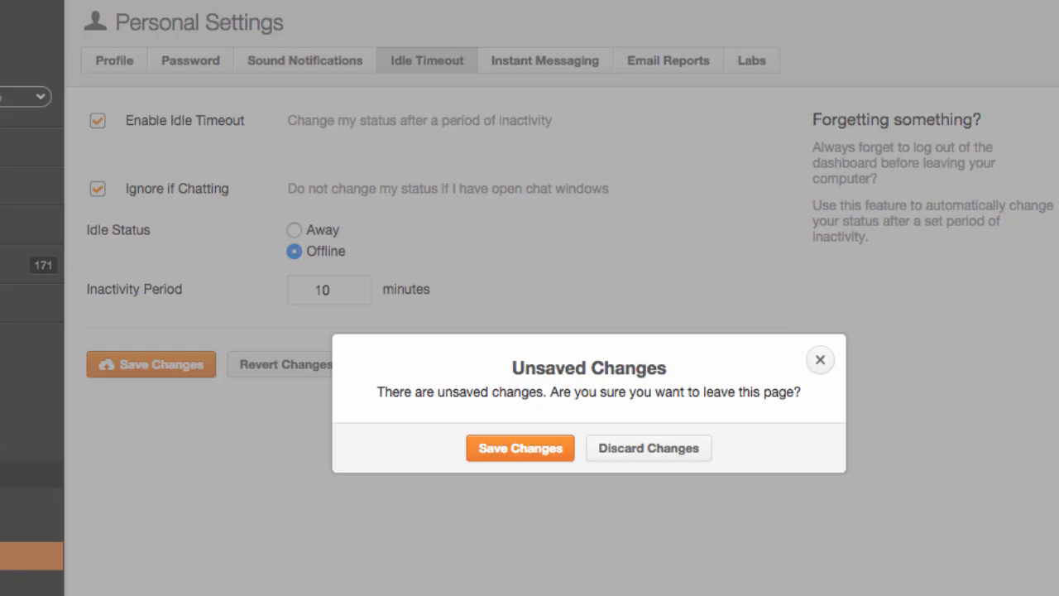
click(648, 448)
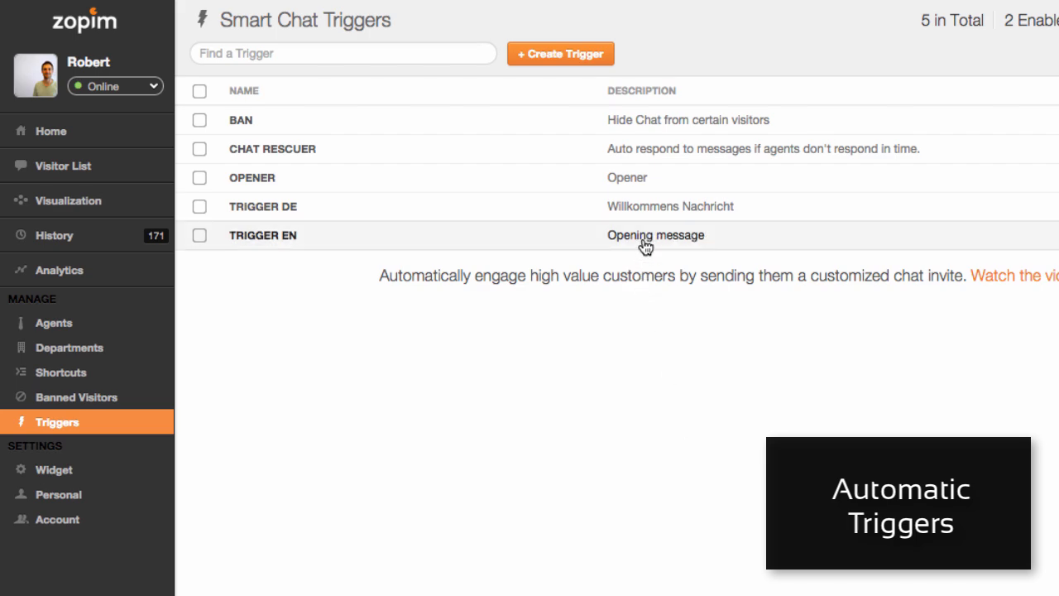
click(263, 235)
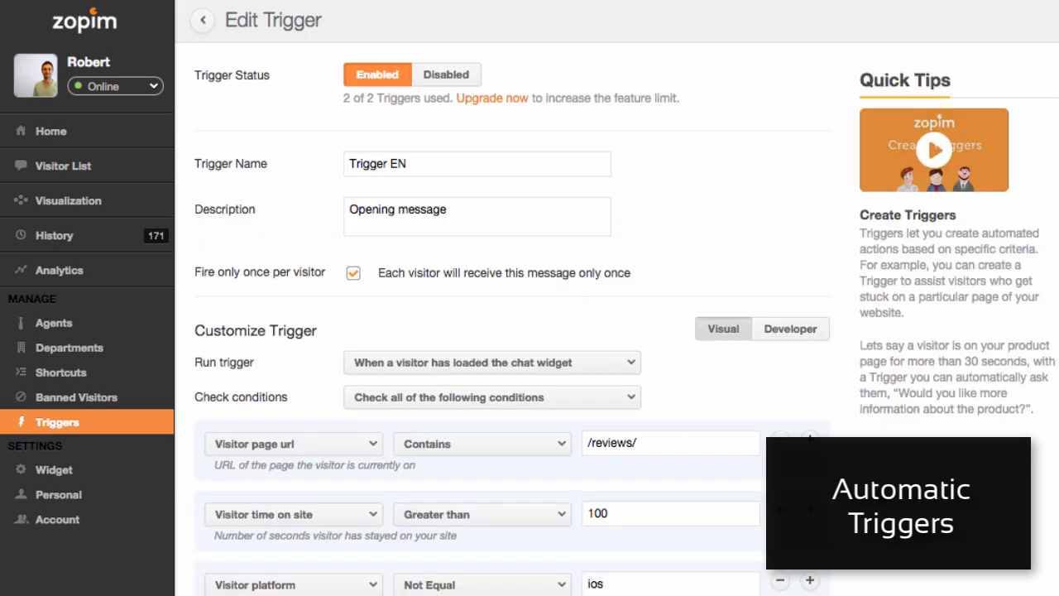
scroll(down, 3)
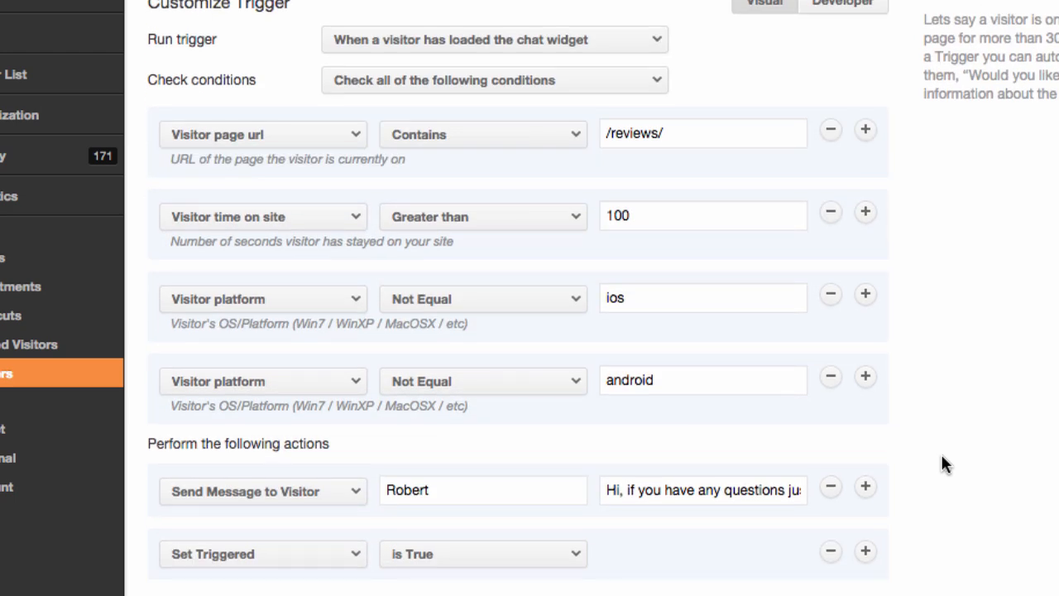
mouse_move(949, 550)
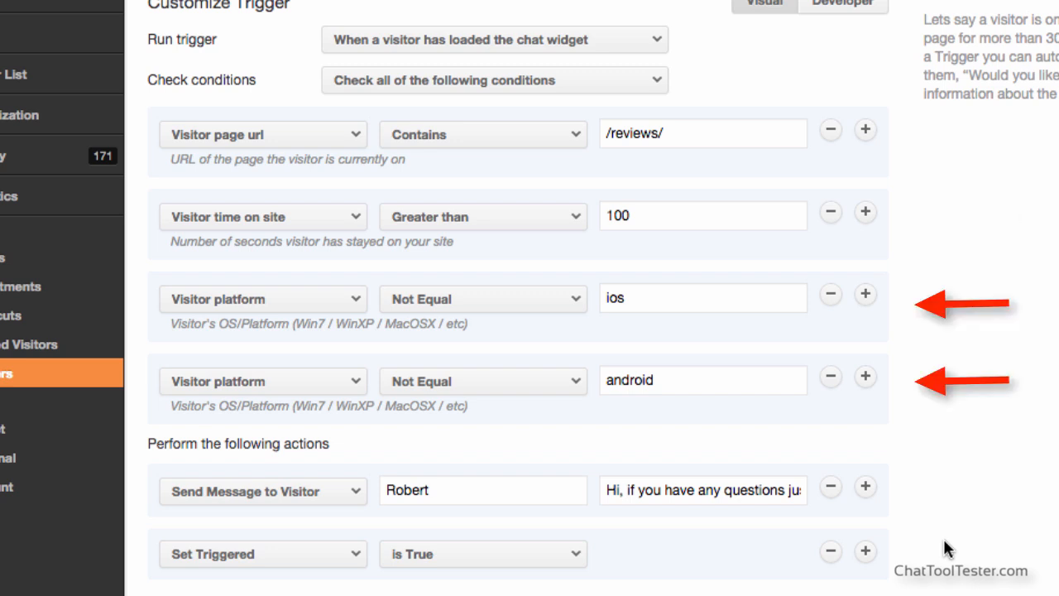
mouse_move(935, 528)
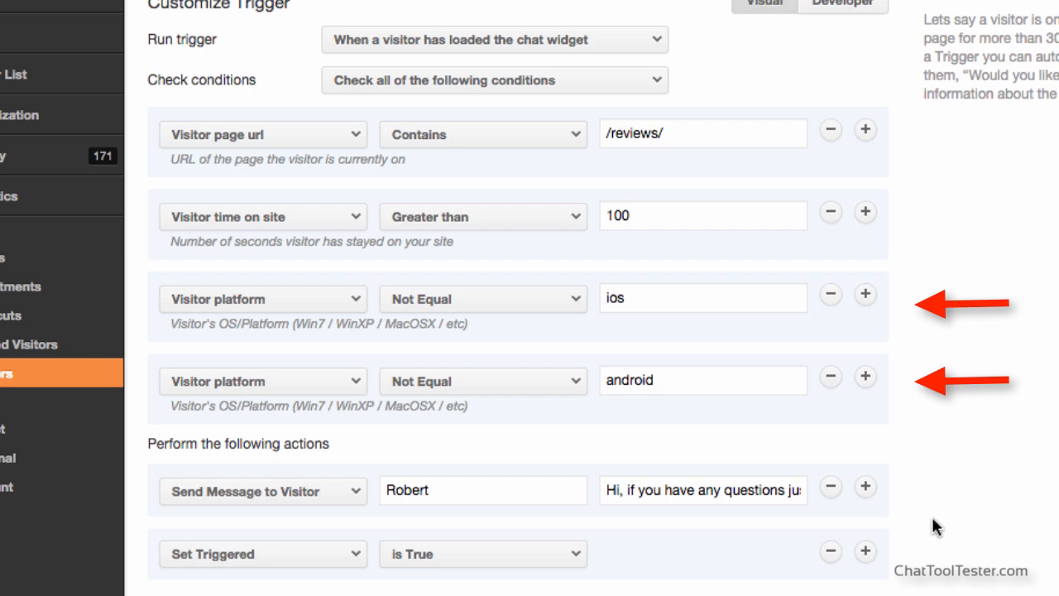
click(864, 376)
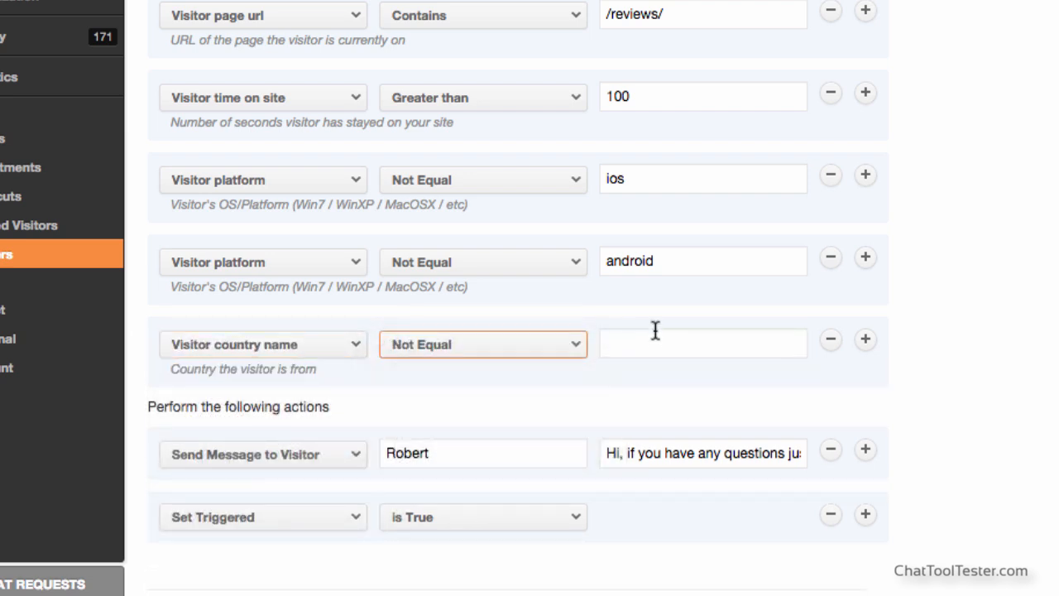
text(australia)
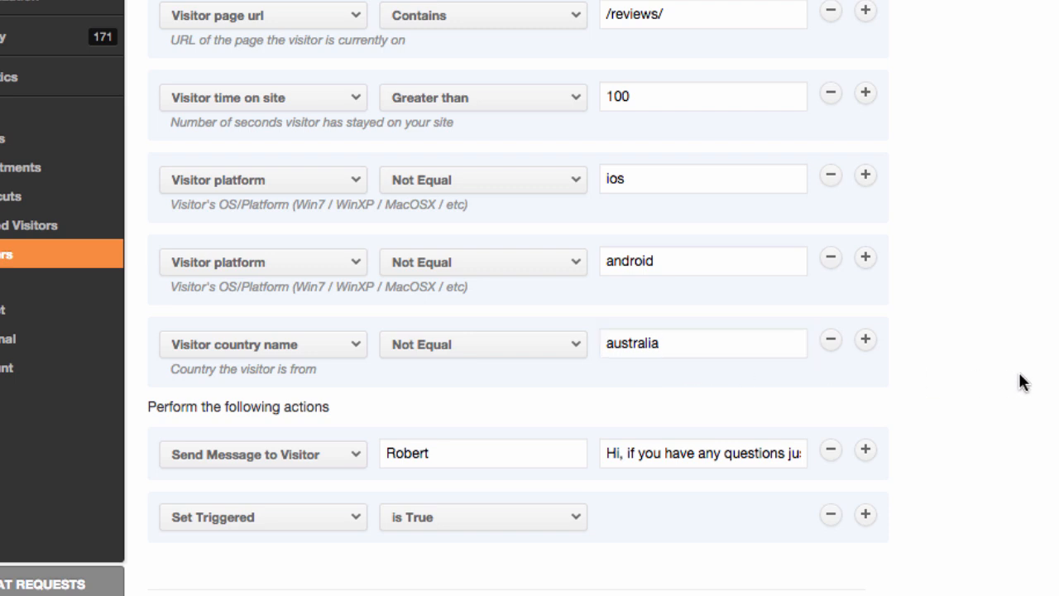
scroll(down, 3)
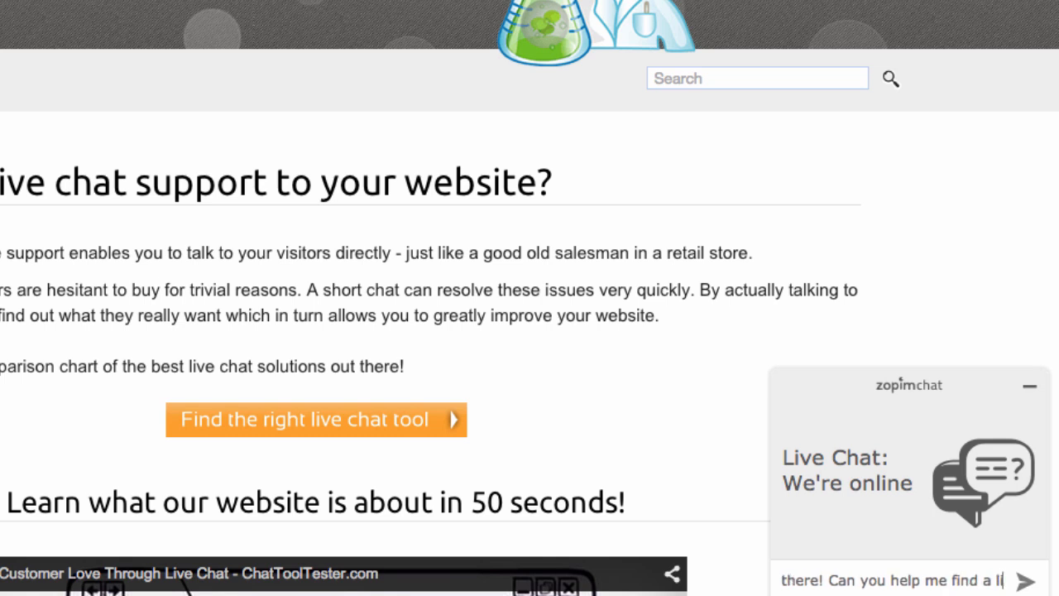
Ask for help finding a live chat tool in ChatToolTester's zopimchat widget
text(live chat tool?)
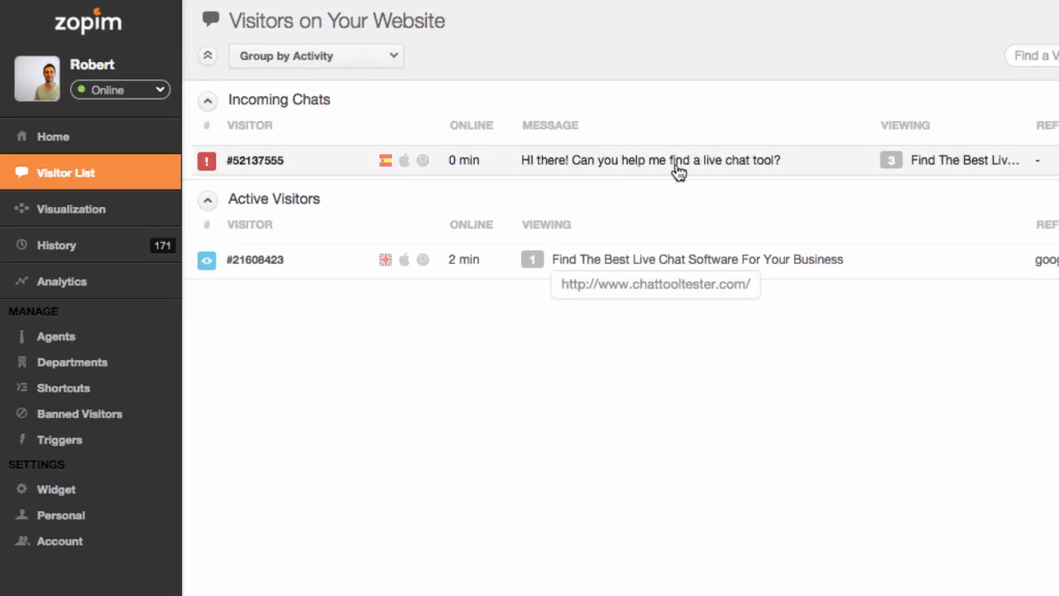
Join visitor 52137555's chat and reply 'Yes sure! What are your requirements?'
click(650, 159)
text(Yes sure! What are your requir)
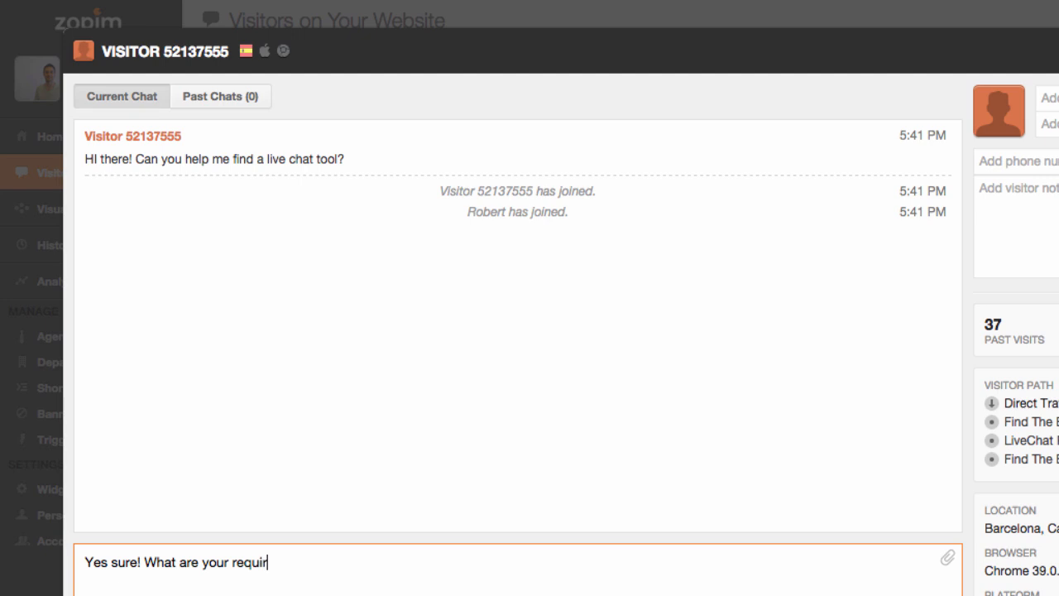
key(enter)
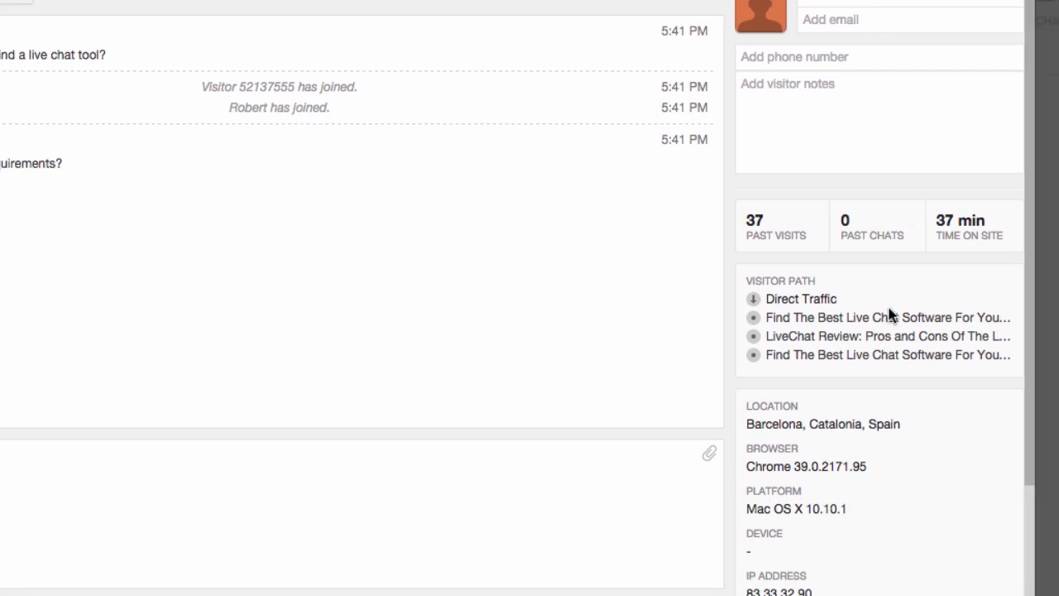
scroll(down, 3)
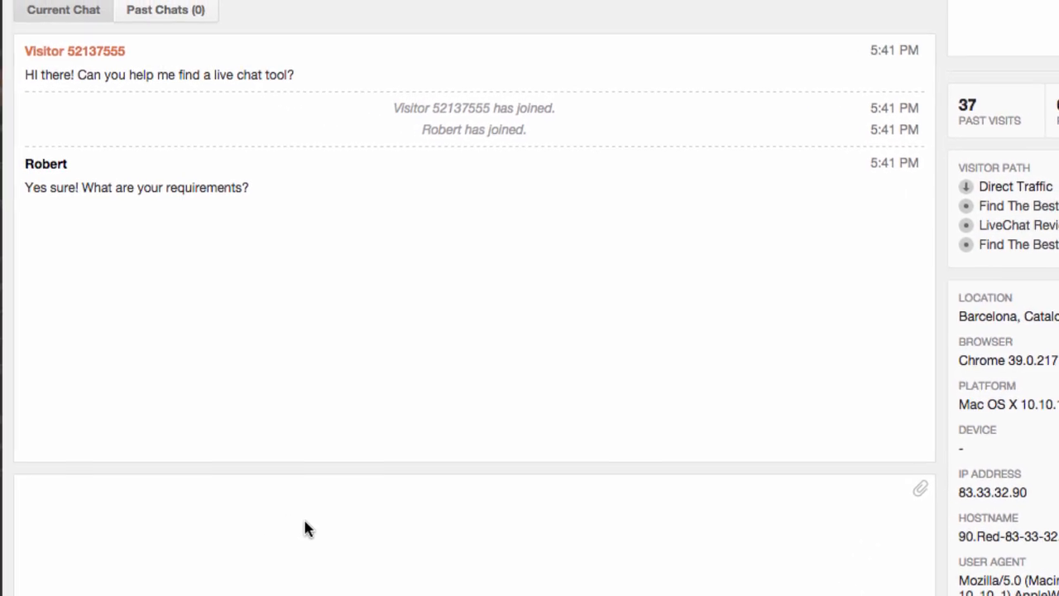
text(hi)
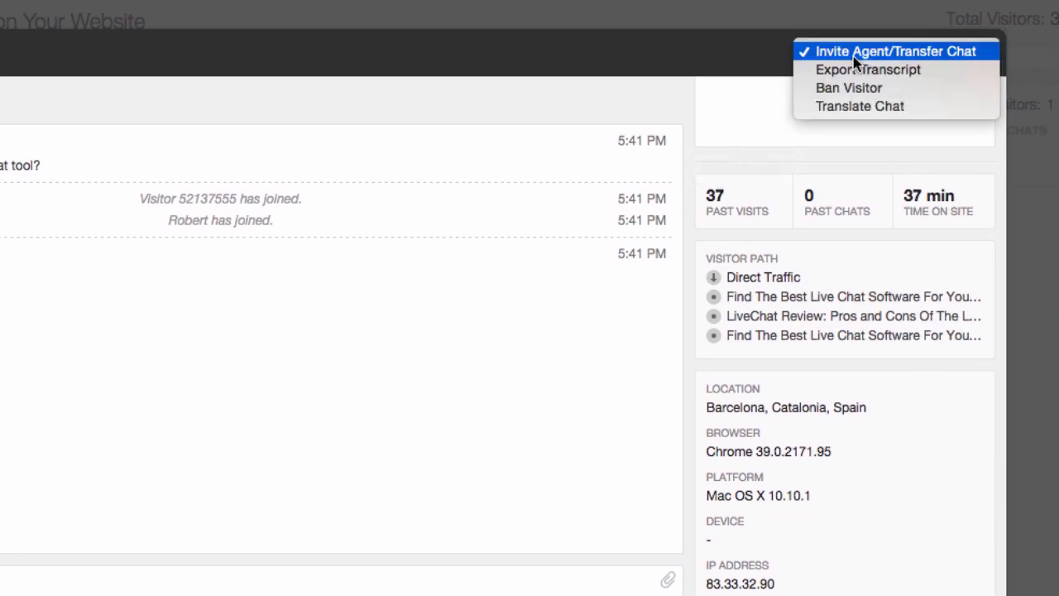
mouse_move(885, 112)
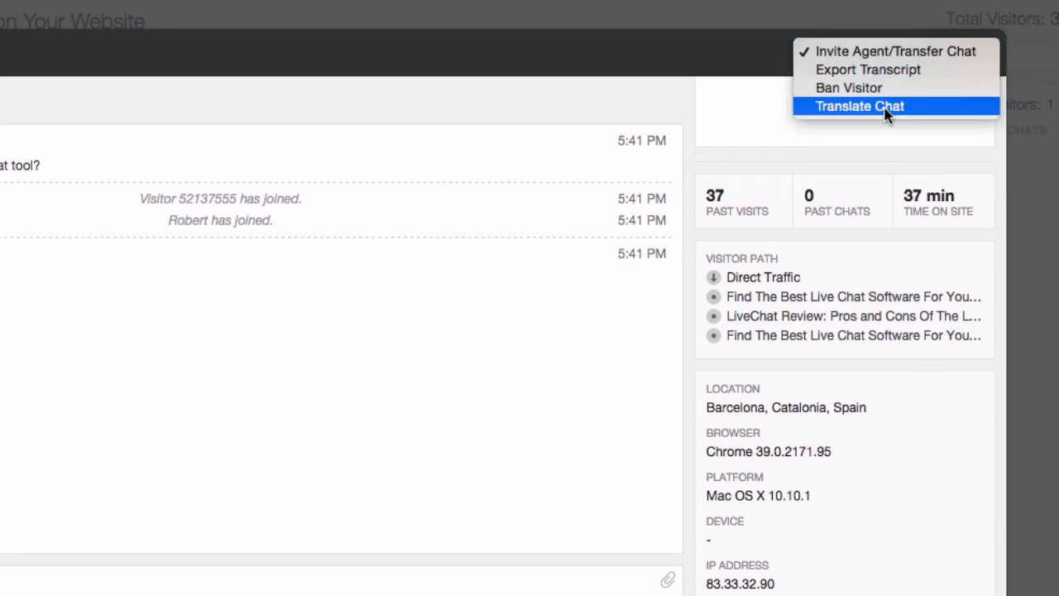
mouse_move(910, 134)
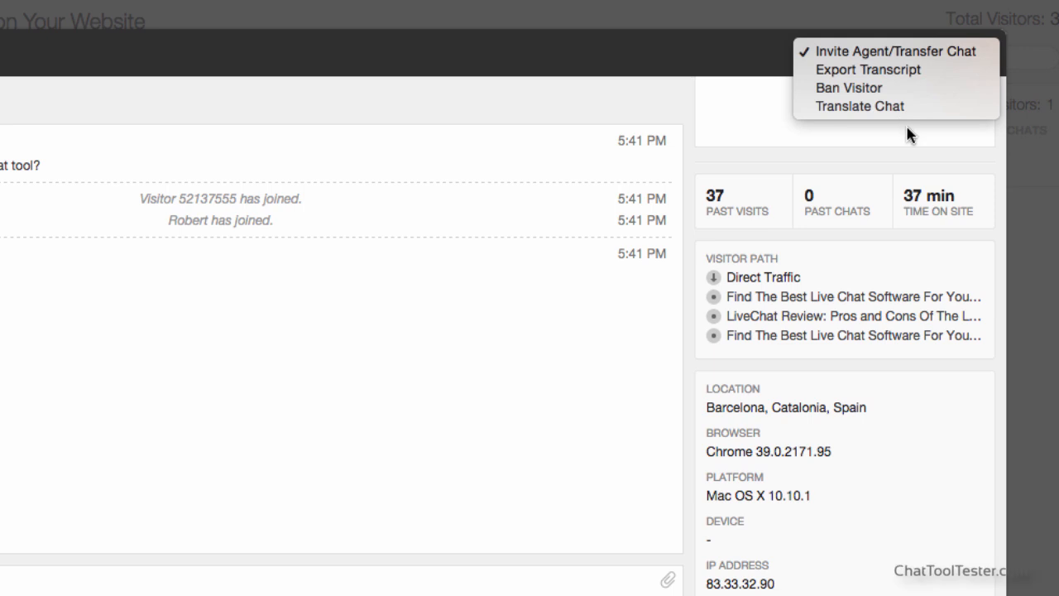
mouse_move(917, 142)
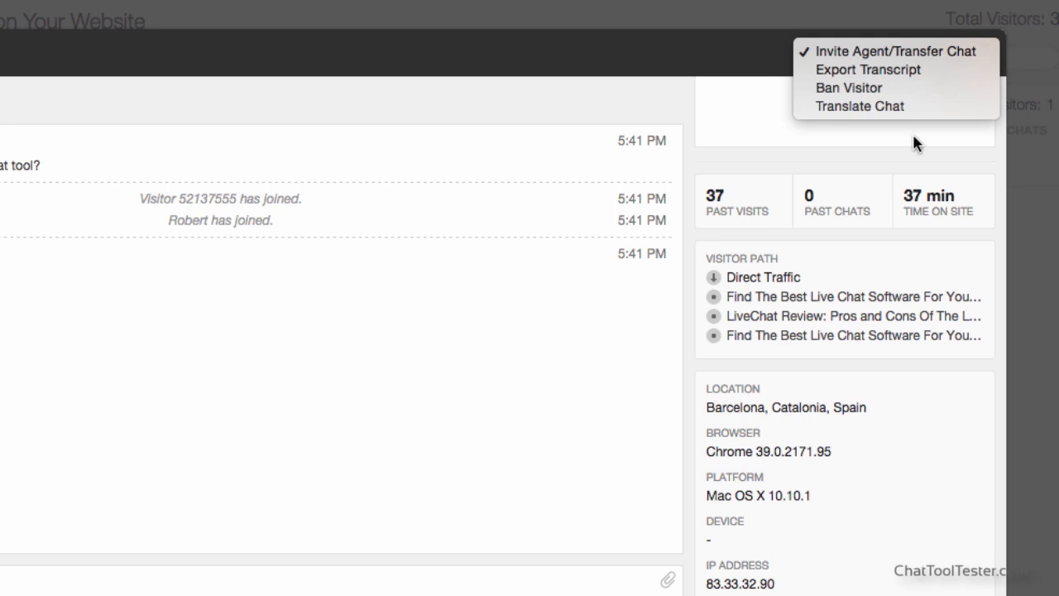
mouse_move(952, 145)
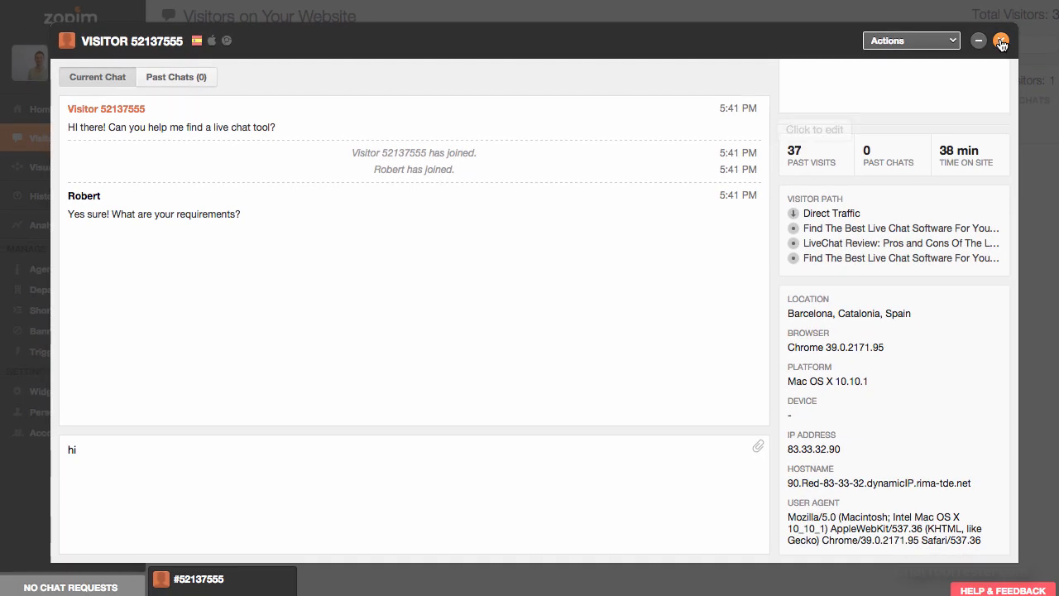
Close chat 52137555, then greet visitor 54690807 with 'Hi, how can we help you today? =)'
click(1001, 41)
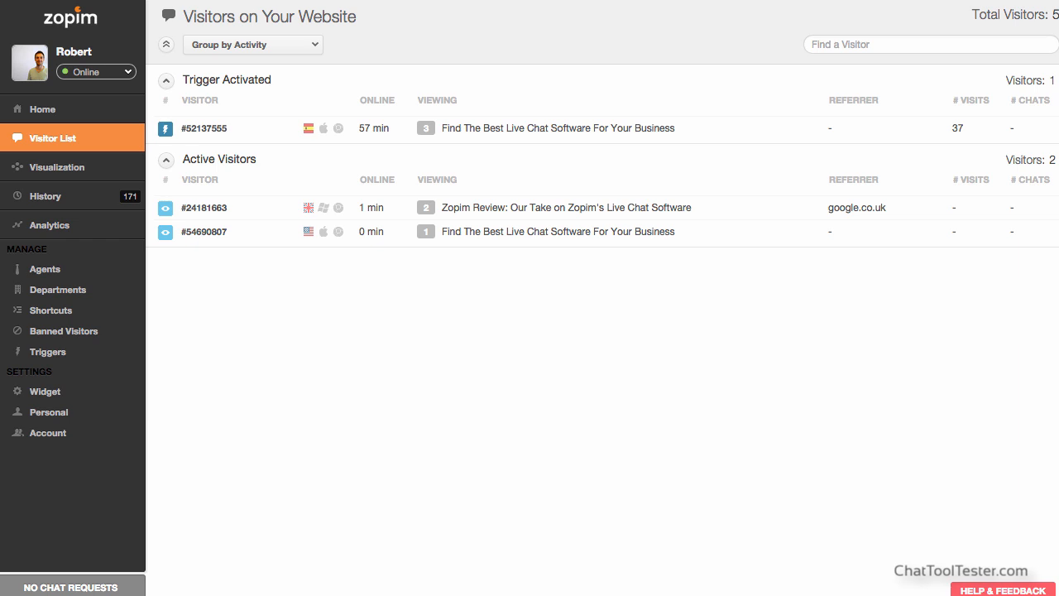
mouse_move(521, 448)
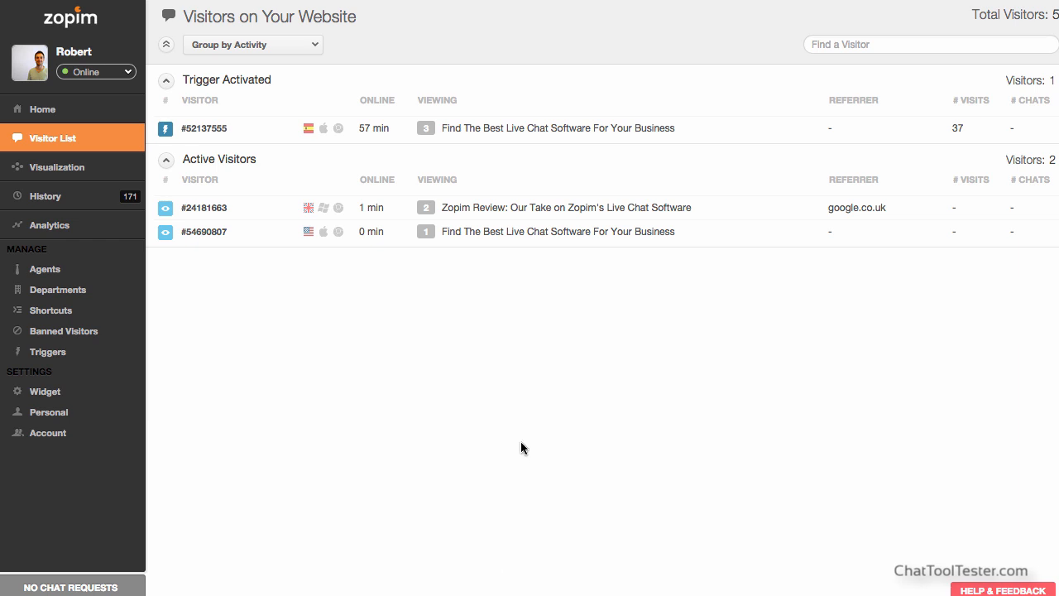
mouse_move(536, 231)
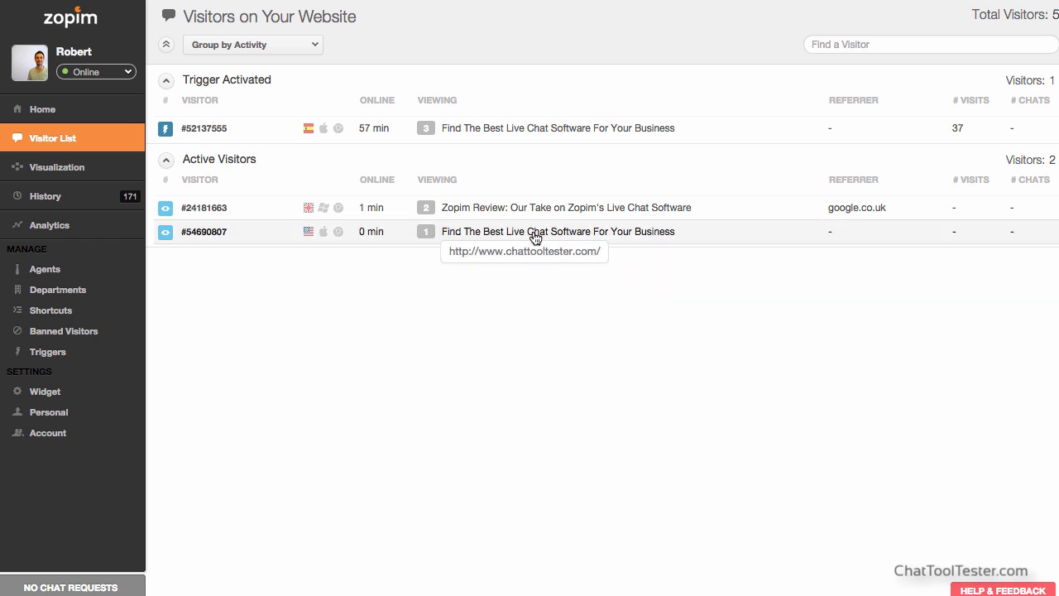
click(204, 232)
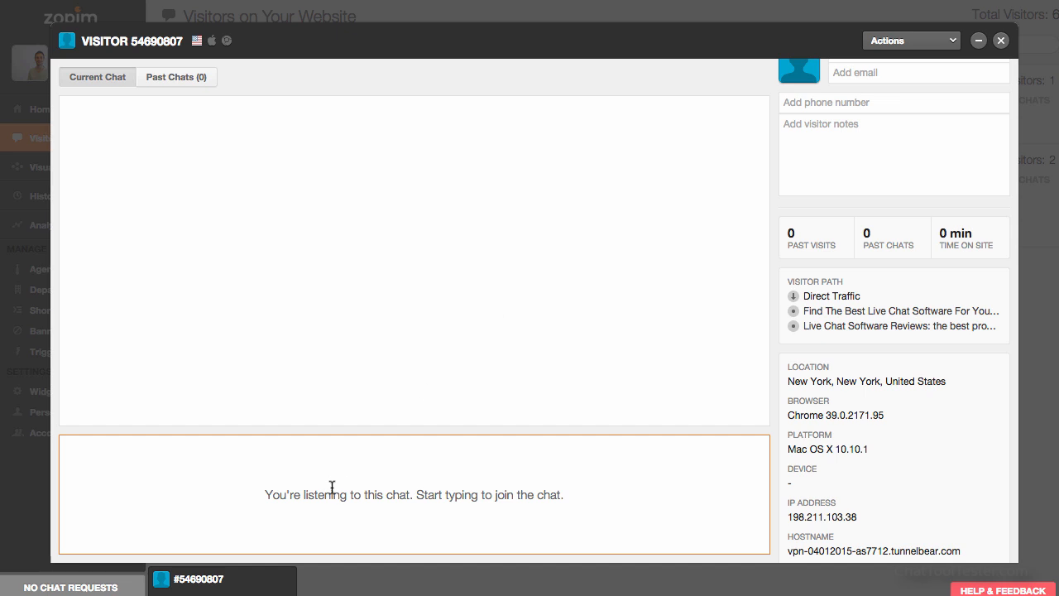
text(Hi)
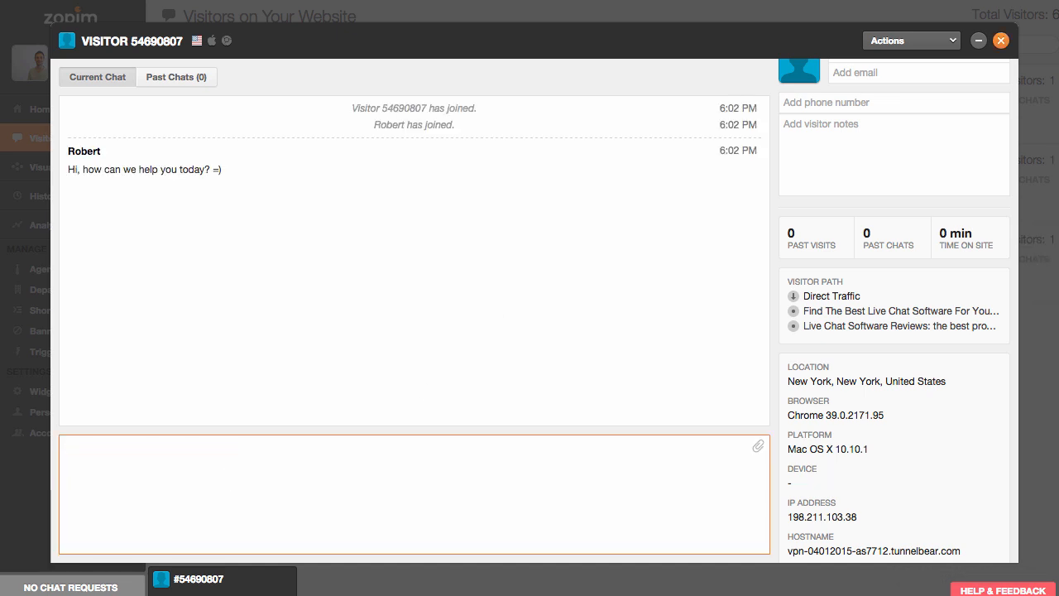
click(978, 40)
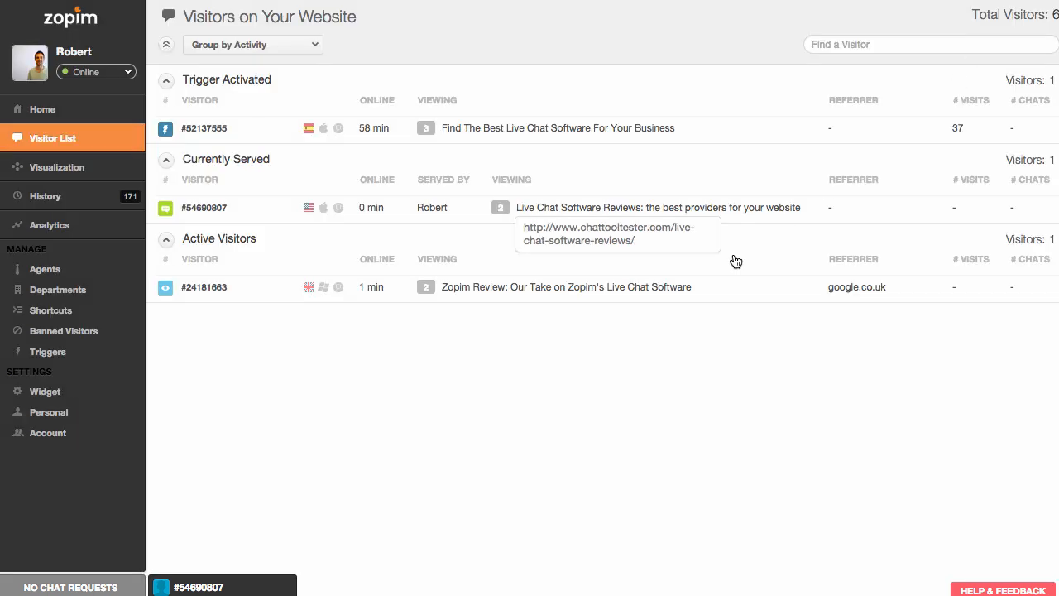
mouse_move(111, 310)
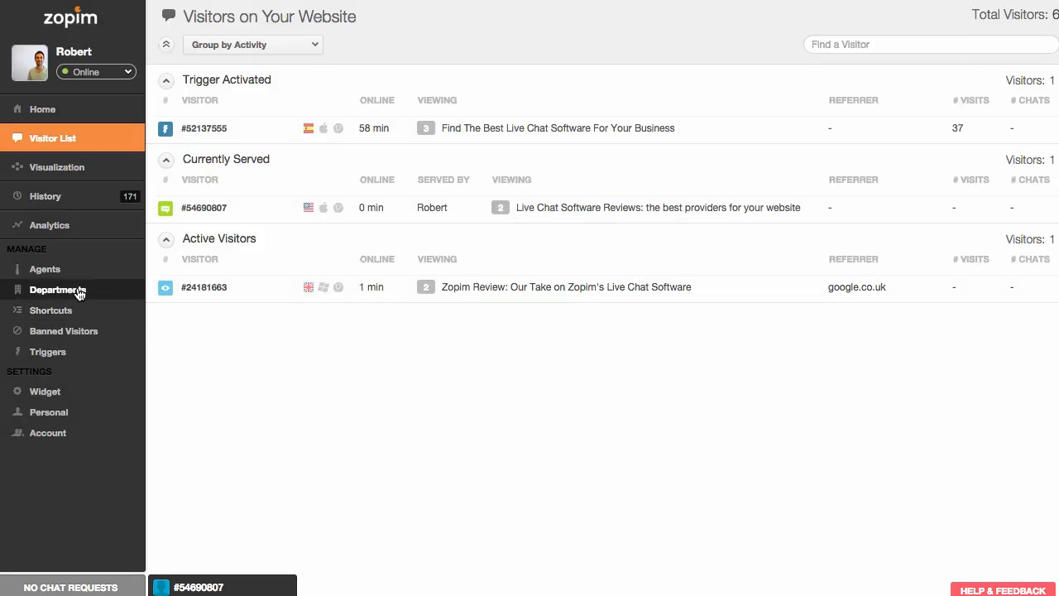
Review the Tech Support and Sales departments and start creating a pre-chat form
click(58, 289)
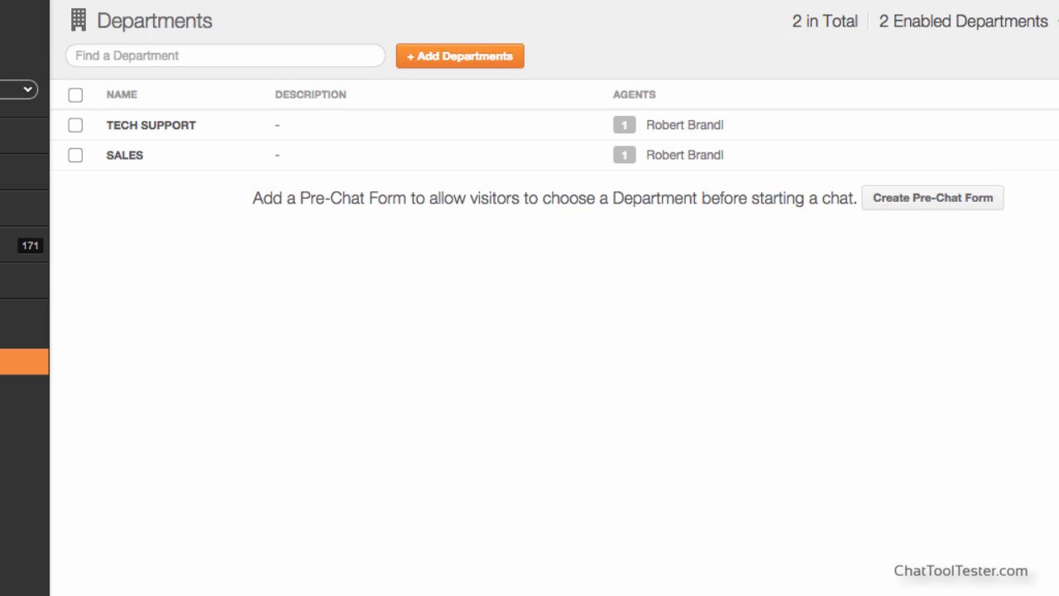
mouse_move(902, 201)
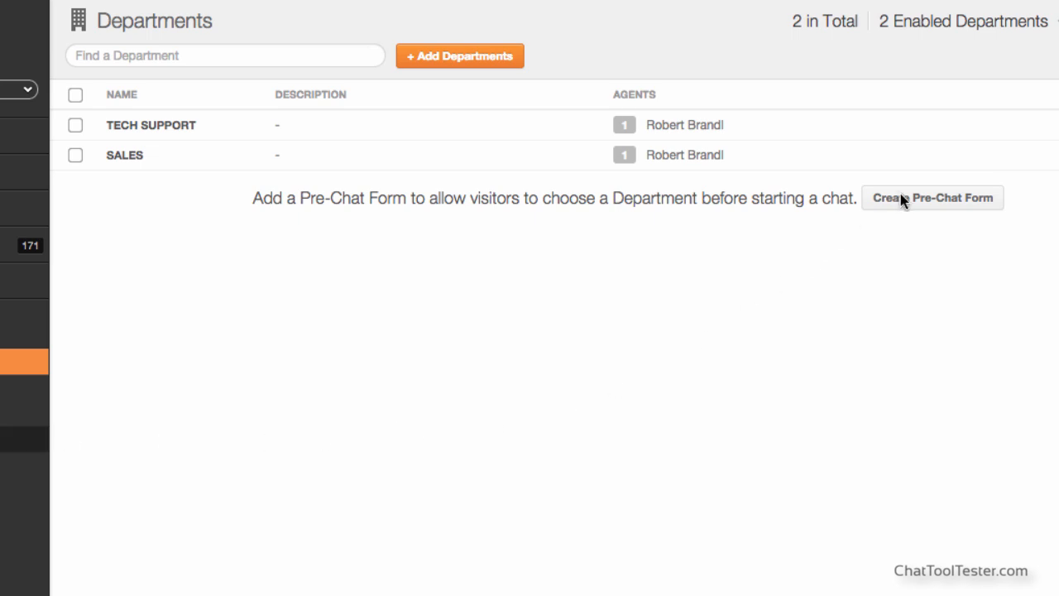
click(932, 197)
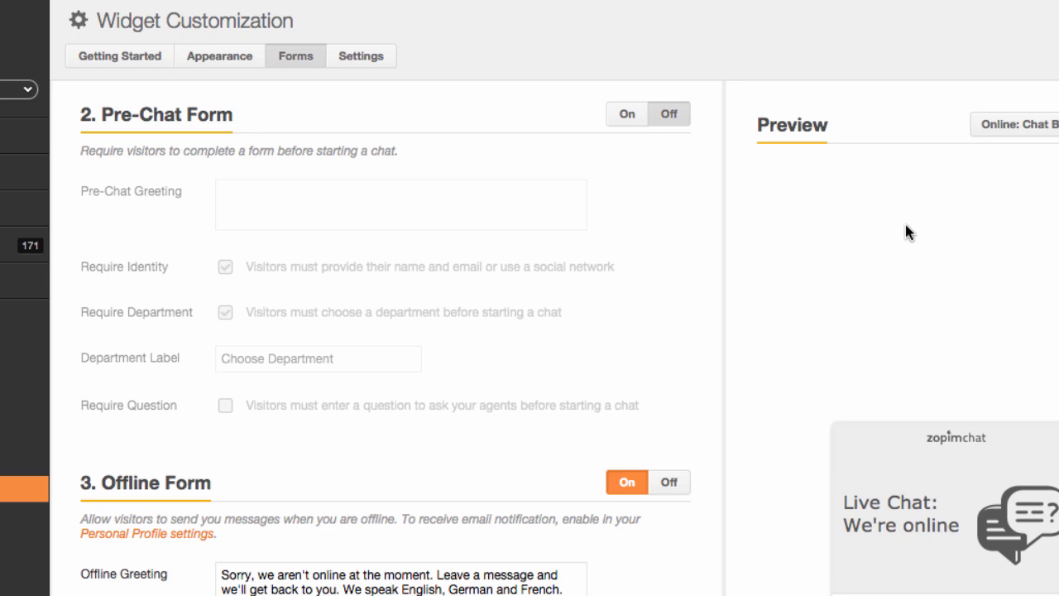
Switch the Pre-Chat Form on, requiring visitor identity and department choice
click(626, 113)
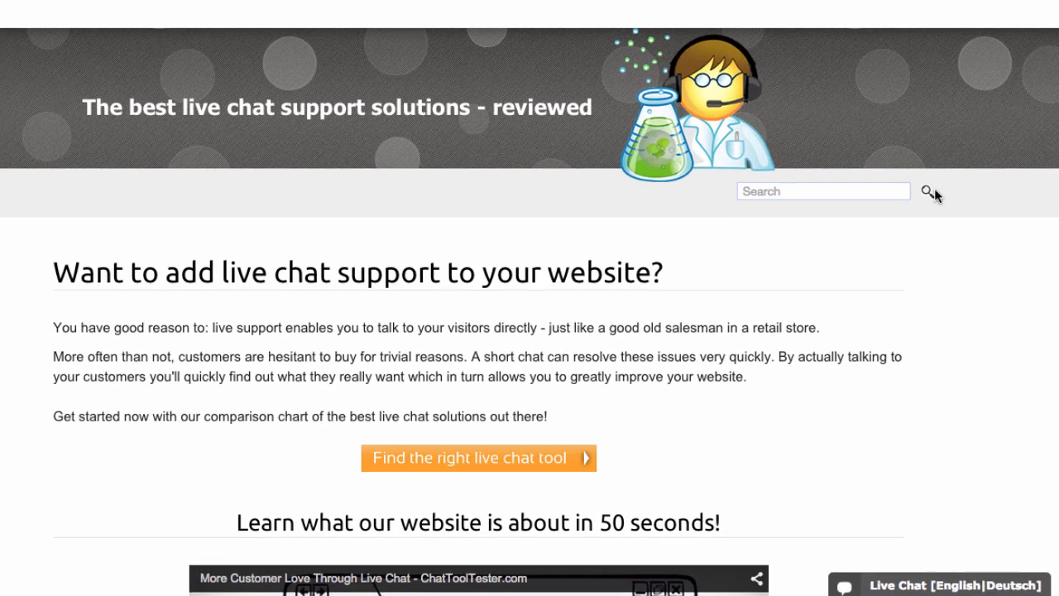
click(935, 584)
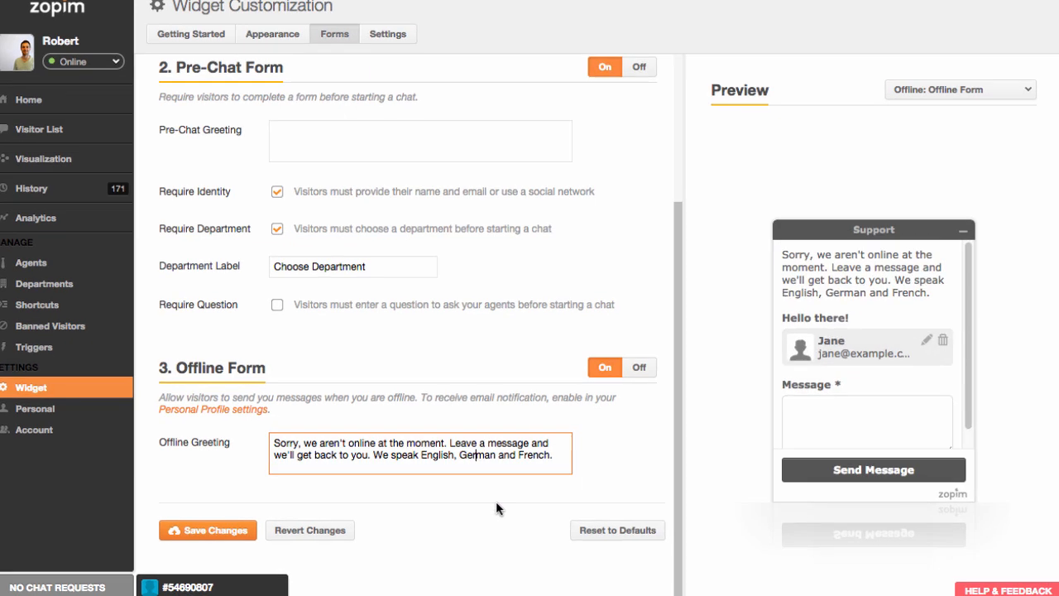
scroll(down, 3)
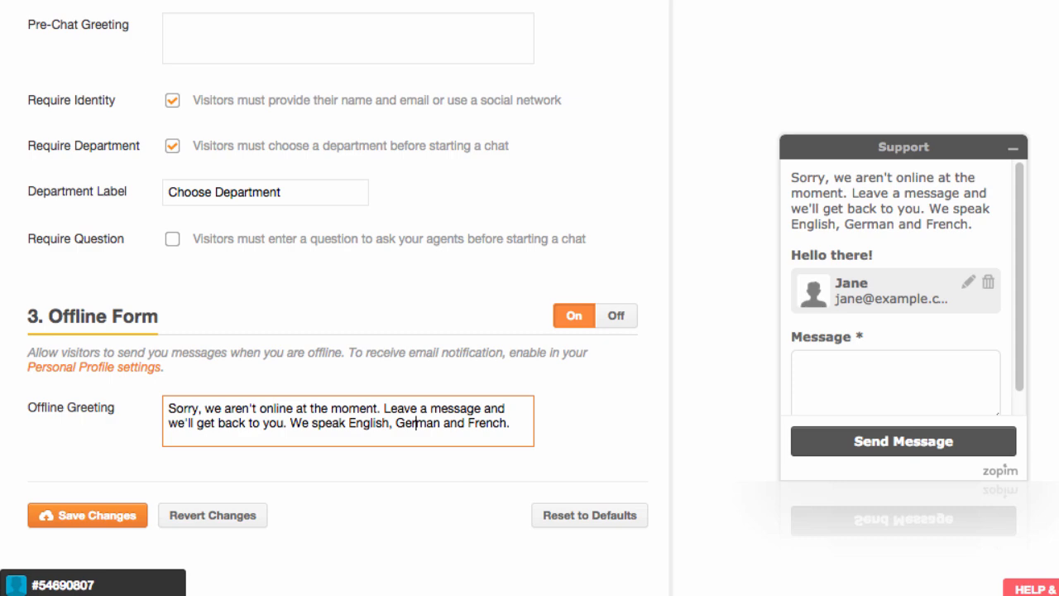
click(45, 196)
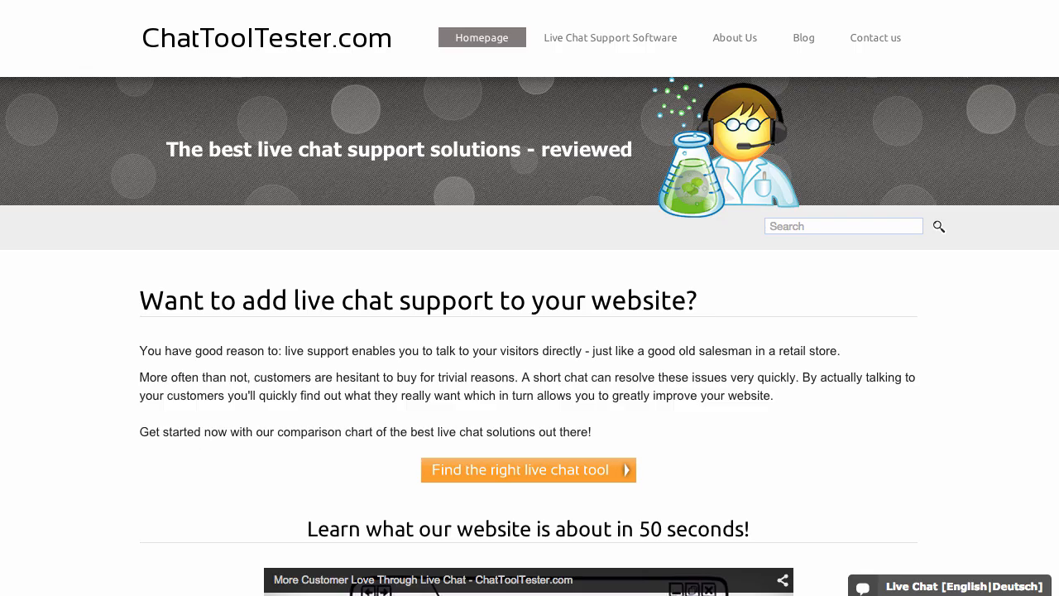
mouse_move(552, 120)
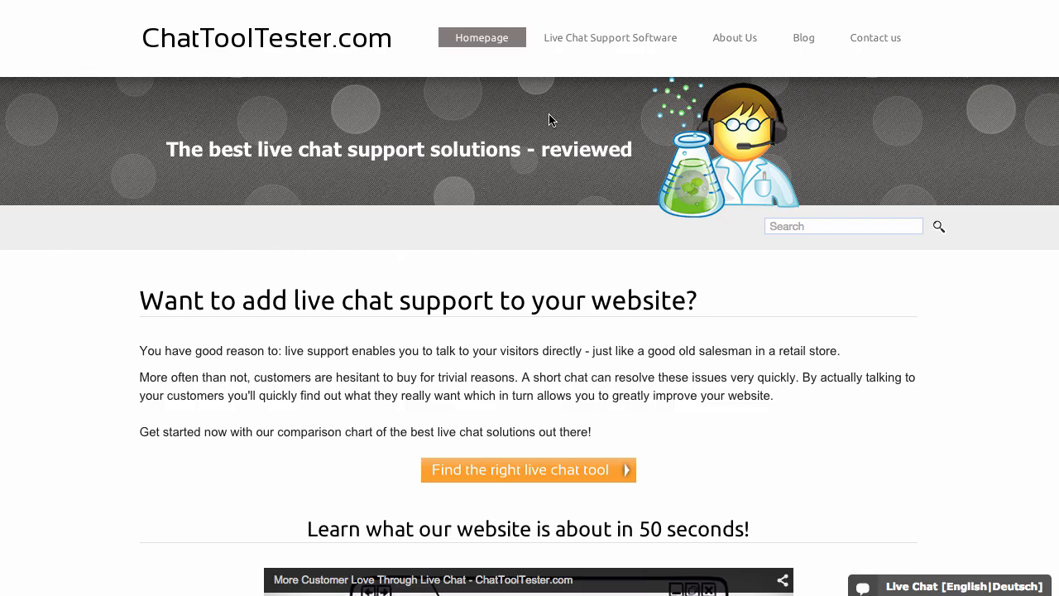
Browse ChatToolTester's live chat software table comparing Zopim, Live Chat Inc, Olark and SnapEngage
click(610, 37)
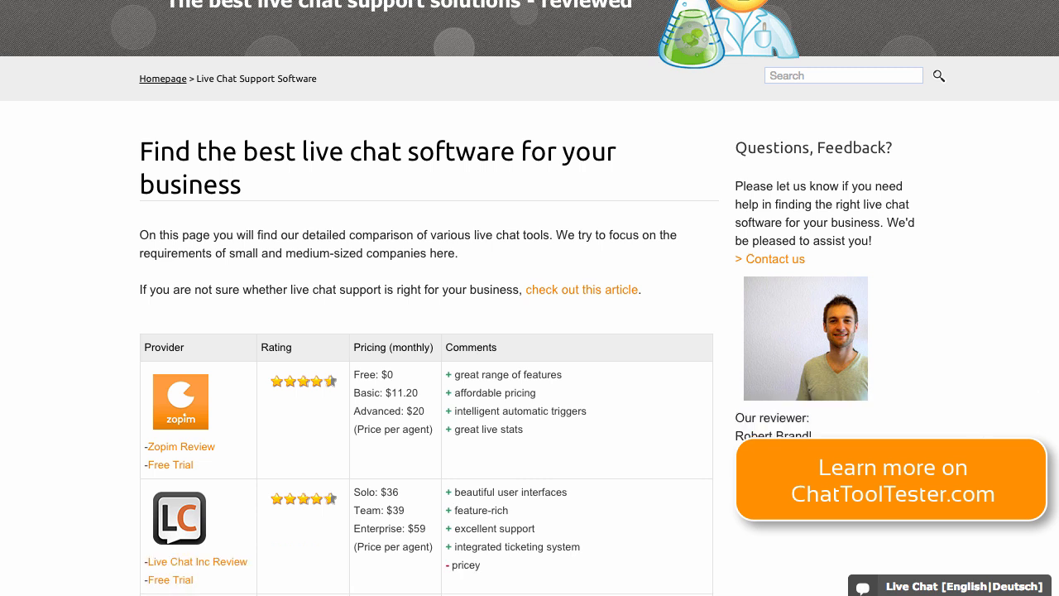
scroll(down, 3)
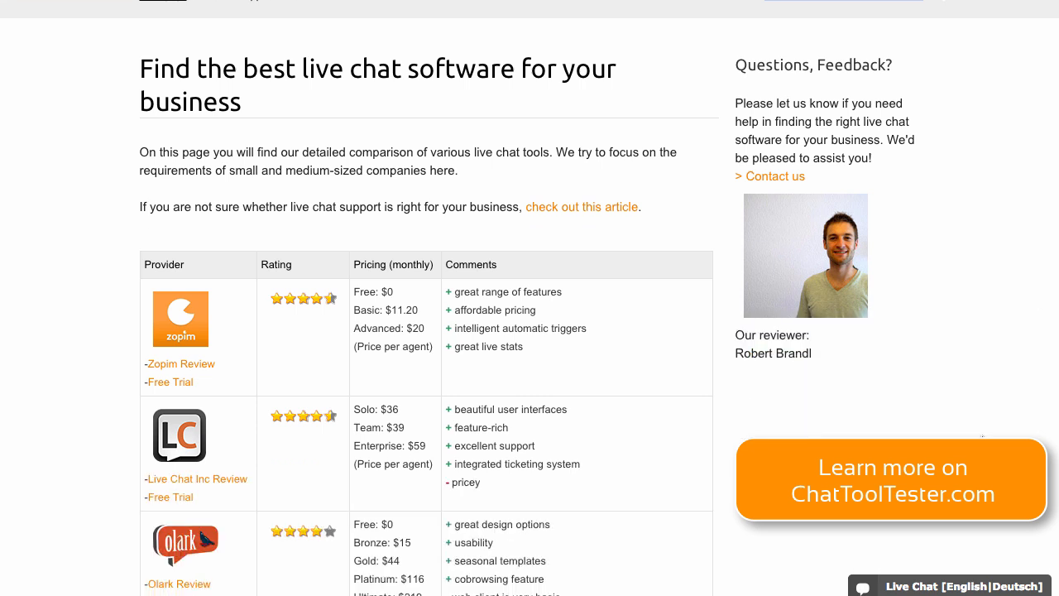
scroll(down, 3)
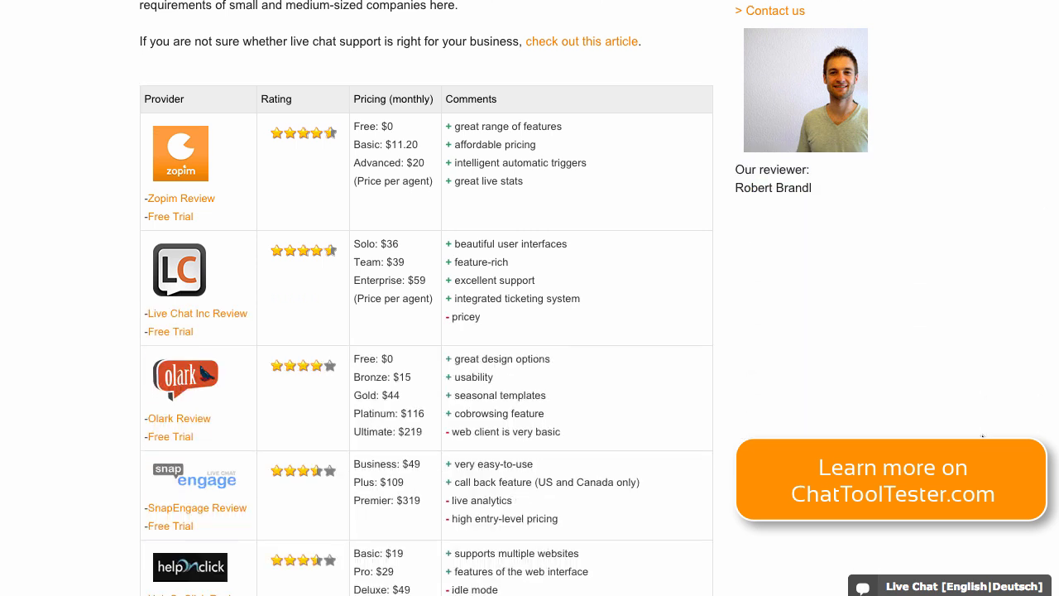